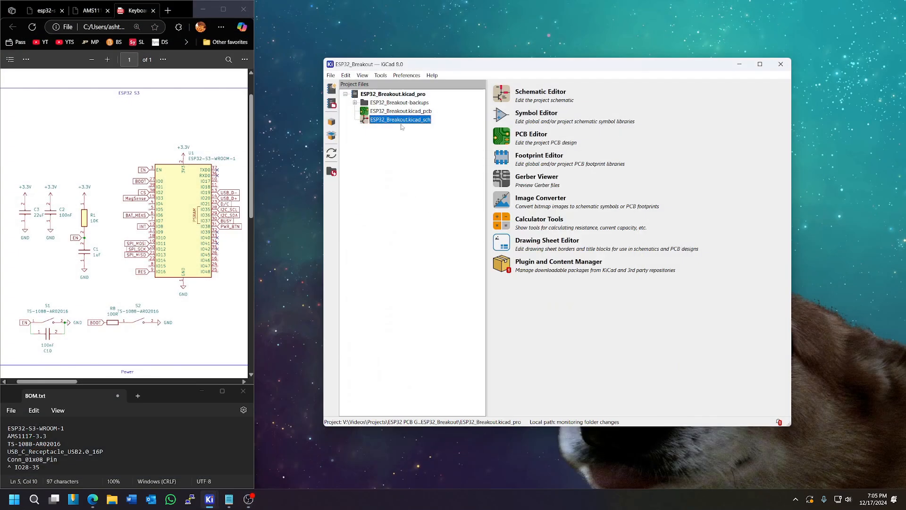
Step: Open the project schematic and place the ESP32-S3-WROOM-1 module symbol
{"action": "double_click", "coordinate": [400, 120]}
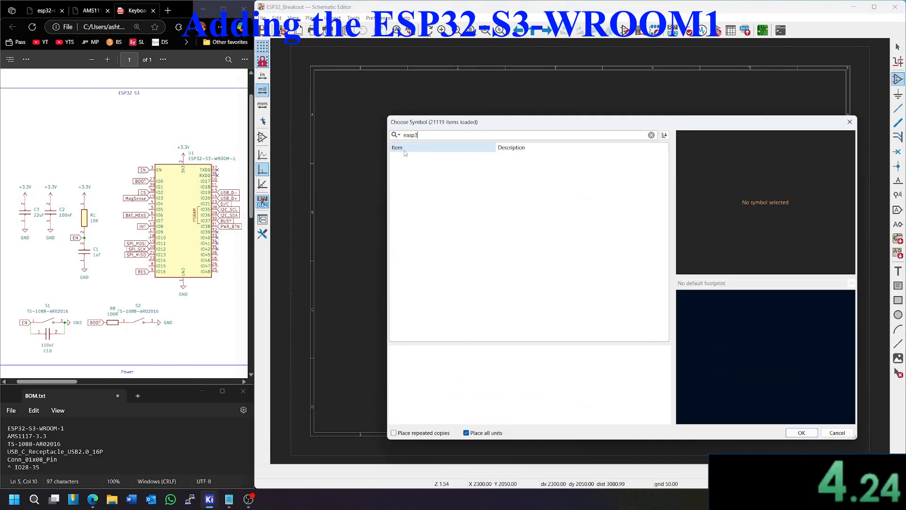
{"action": "type", "text": "esp32"}
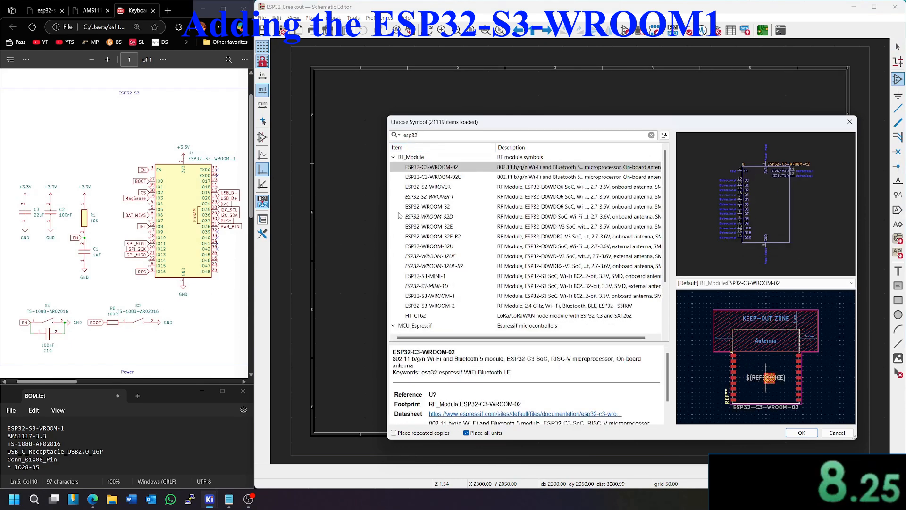
{"action": "left_click", "coordinate": [800, 432]}
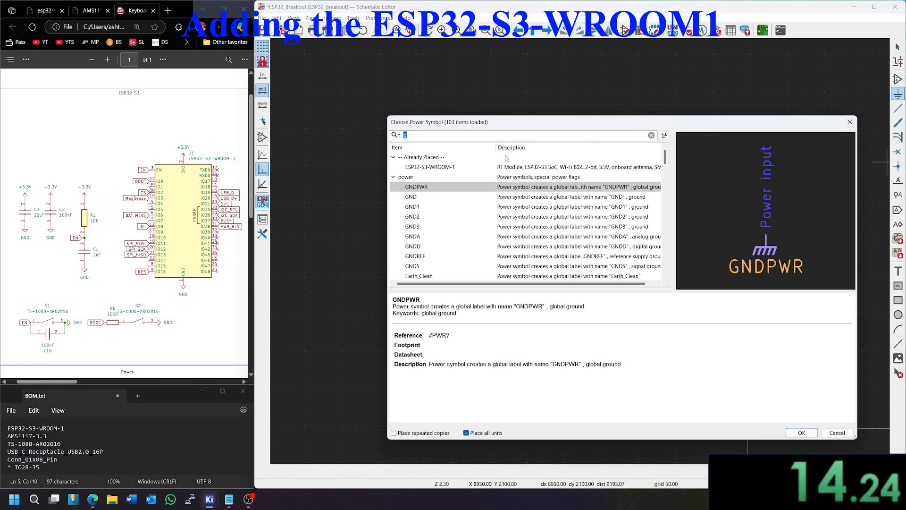
Step: Place a +3V3 power symbol for the module supply
{"action": "type", "text": "3v3"}
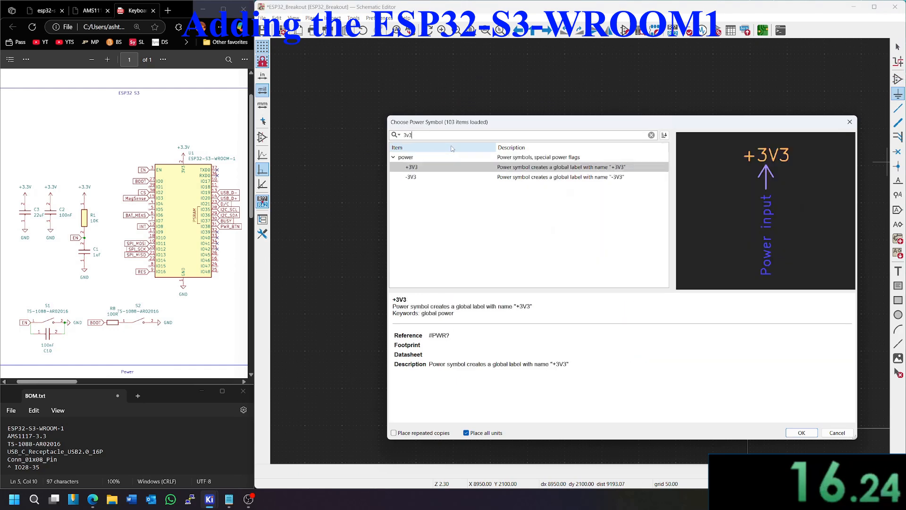
{"action": "left_click", "coordinate": [801, 432]}
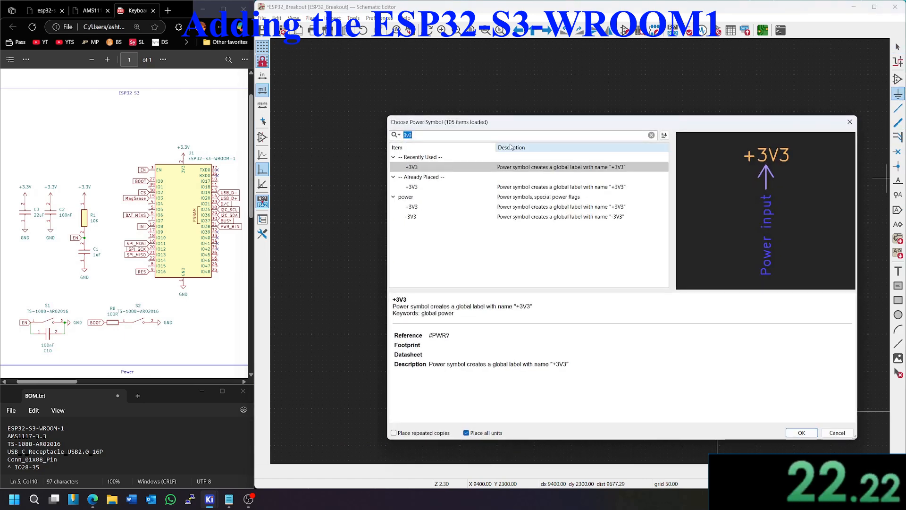
{"action": "left_click", "coordinate": [801, 432]}
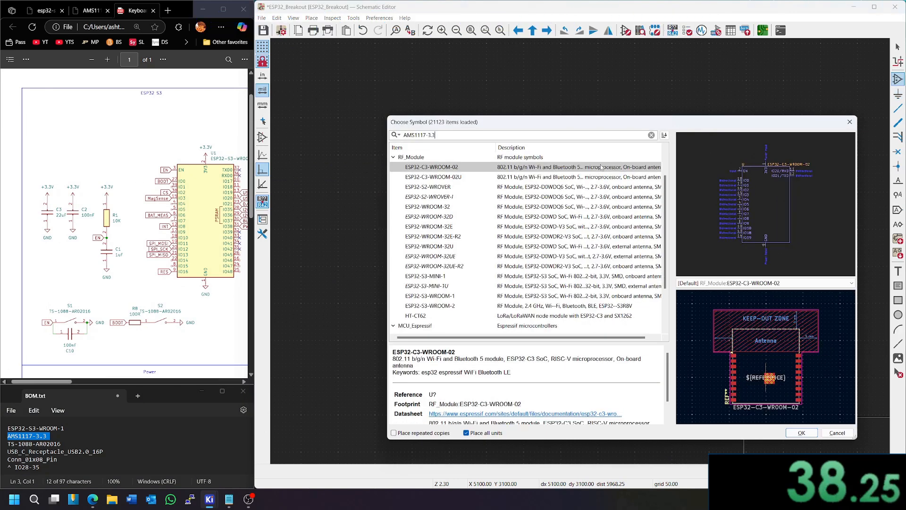
Step: Place the AMS1117-3.3 regulator with a 22uF capacitor on its output
{"action": "left_click", "coordinate": [800, 432]}
{"action": "type", "text": "22uF"}
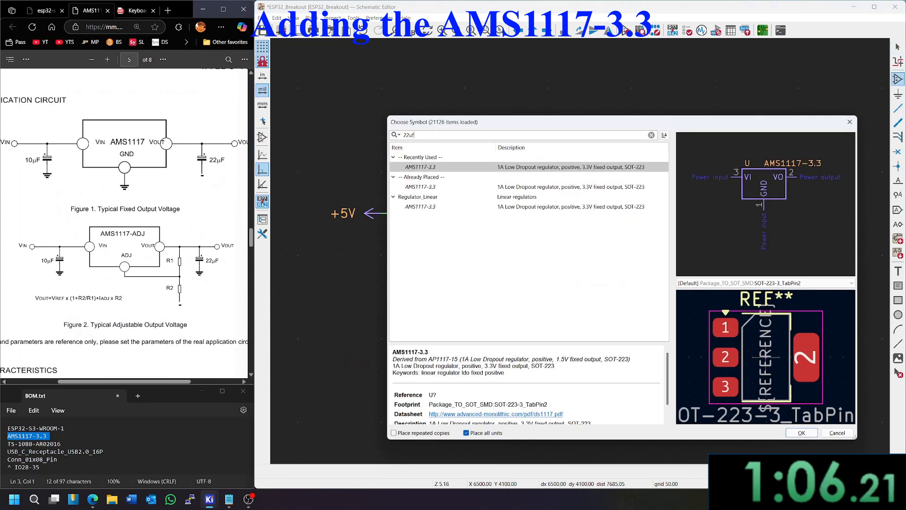
{"action": "left_click", "coordinate": [800, 432]}
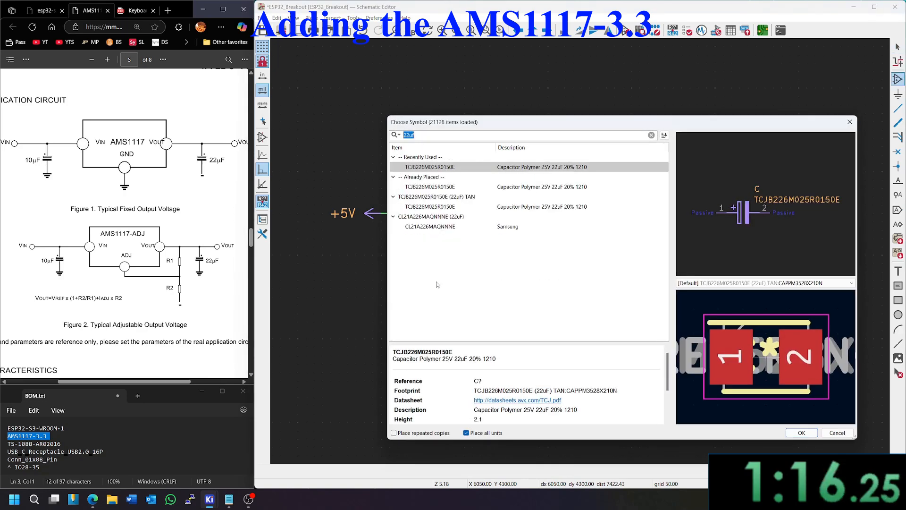
Step: Add a 10uF tantalum capacitor C2 on the regulator's +5V input
{"action": "type", "text": "10uf"}
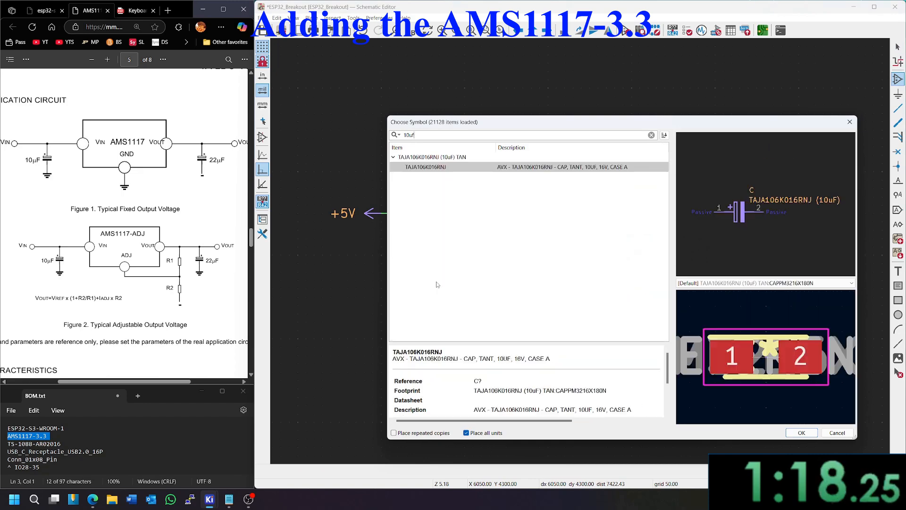
{"action": "left_click", "coordinate": [800, 432]}
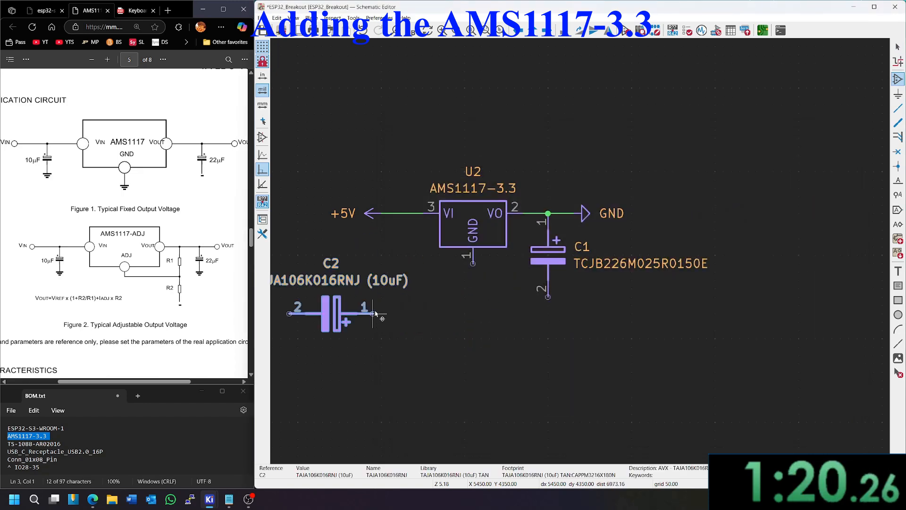
{"action": "left_click_drag", "start_coordinate": [334, 314], "coordinate": [397, 248]}
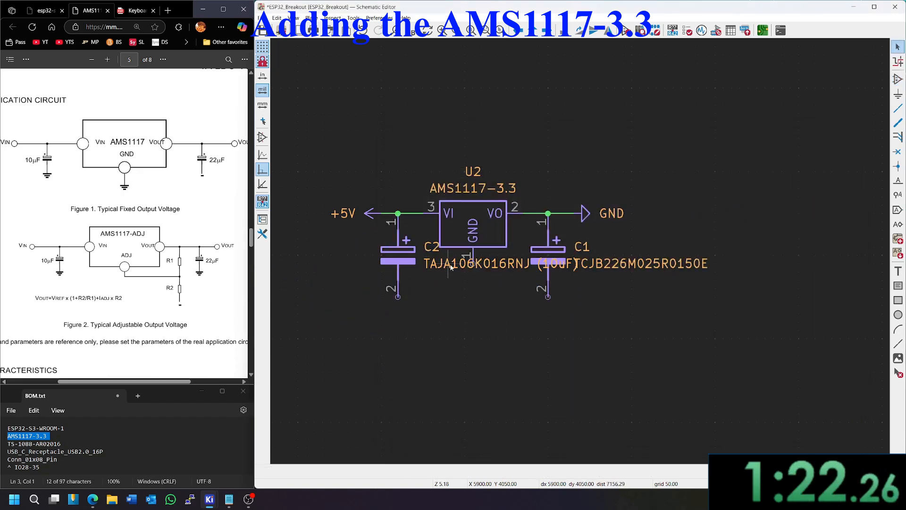
{"action": "left_click", "coordinate": [584, 212]}
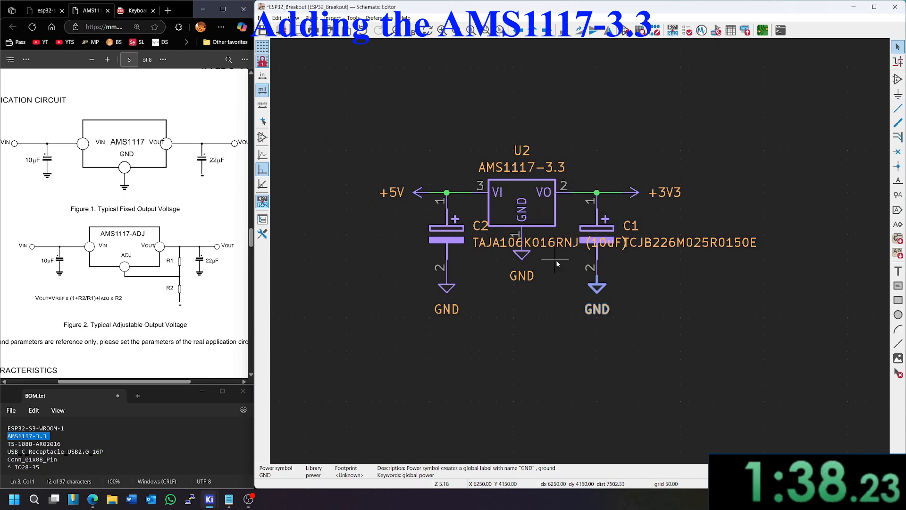
{"action": "scroll", "scroll_direction": "down", "scroll_amount": 3}
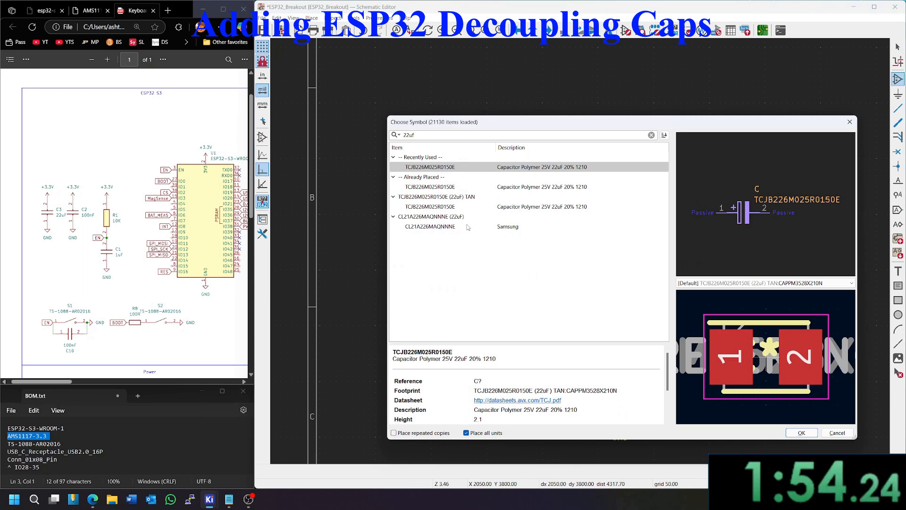
Step: Place 22uF CL21A226MAQNNNE as C3 and a 100nF ceramic C4 below it for decoupling
{"action": "left_click", "coordinate": [800, 432]}
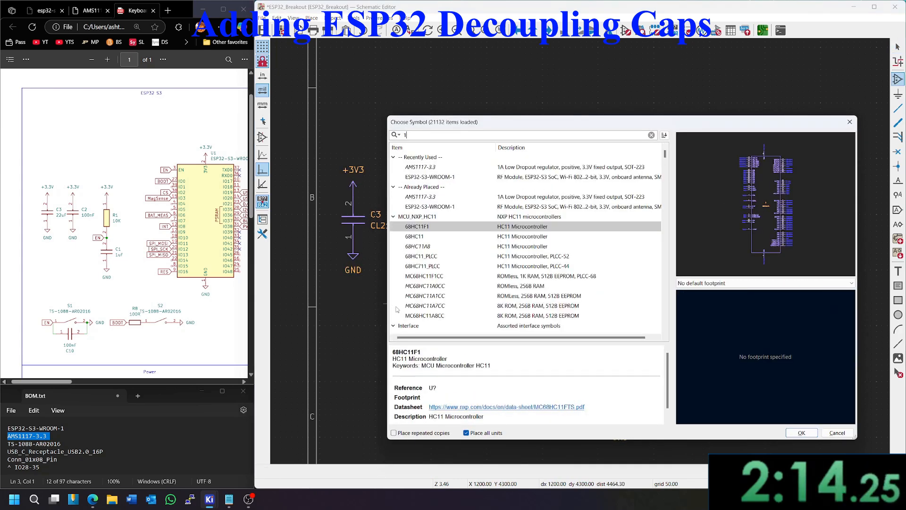
{"action": "type", "text": "100nf"}
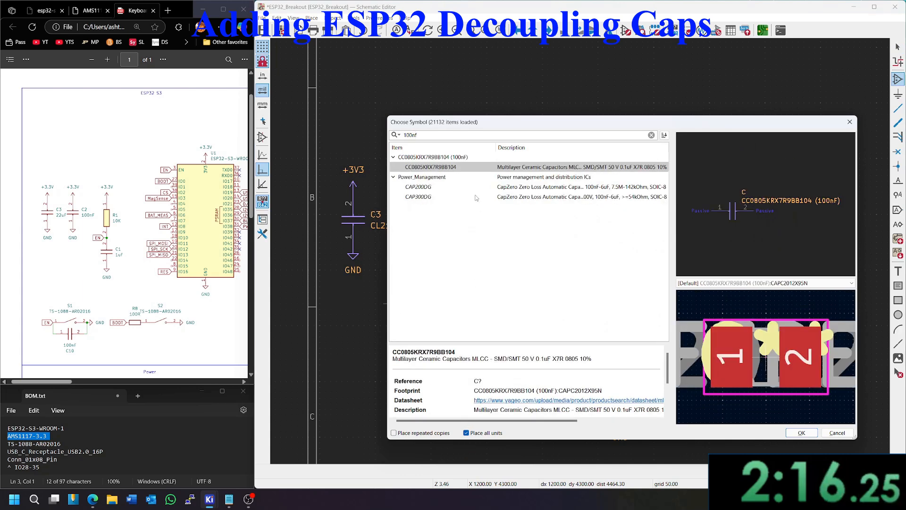
{"action": "left_click", "coordinate": [799, 432]}
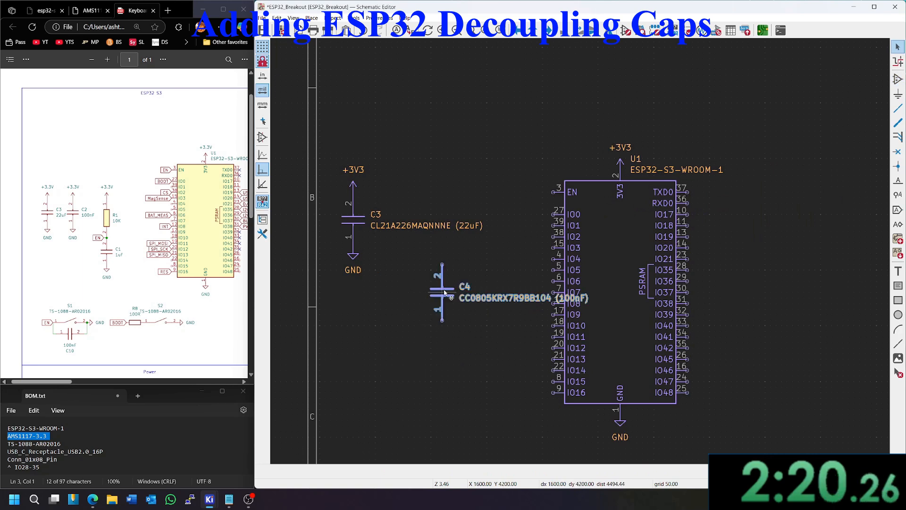
{"action": "left_click_drag", "start_coordinate": [442, 289], "coordinate": [364, 332]}
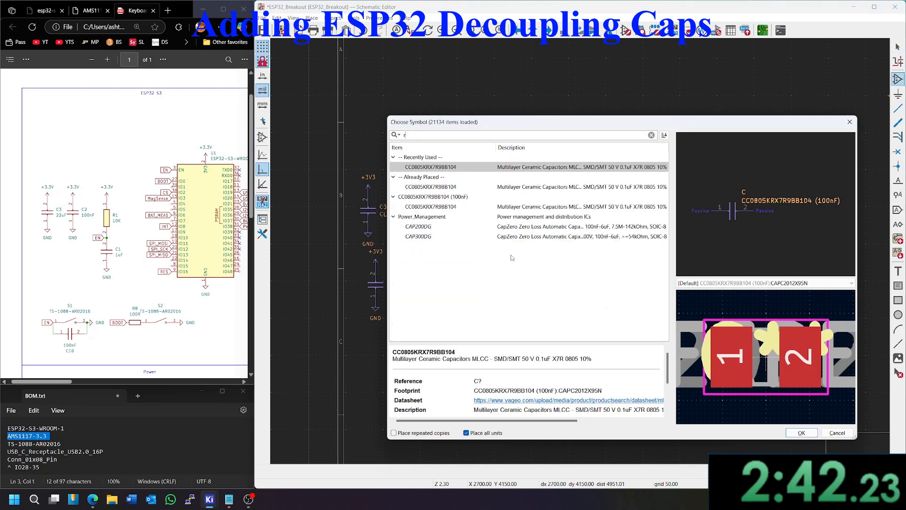
Step: Place resistor R1 above the capacitors and edit its value to 10k
{"action": "left_click", "coordinate": [800, 433]}
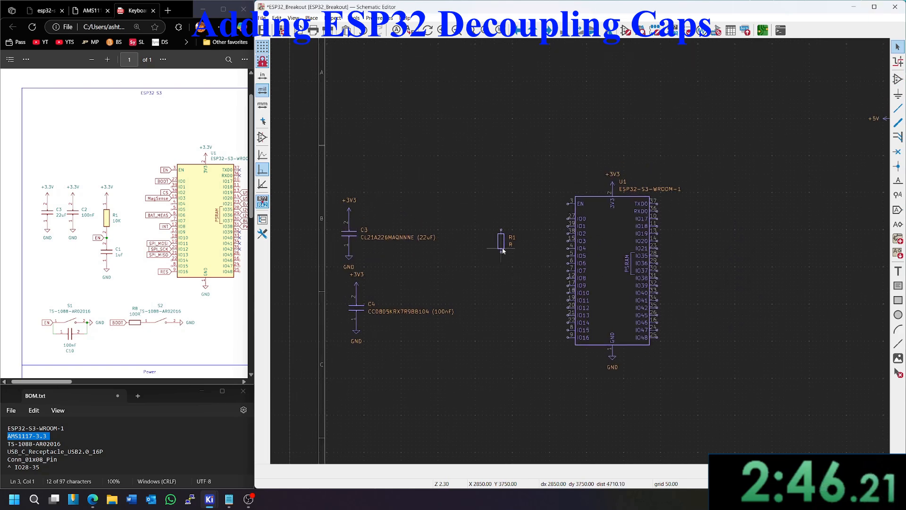
{"action": "left_click_drag", "start_coordinate": [501, 236], "coordinate": [411, 125]}
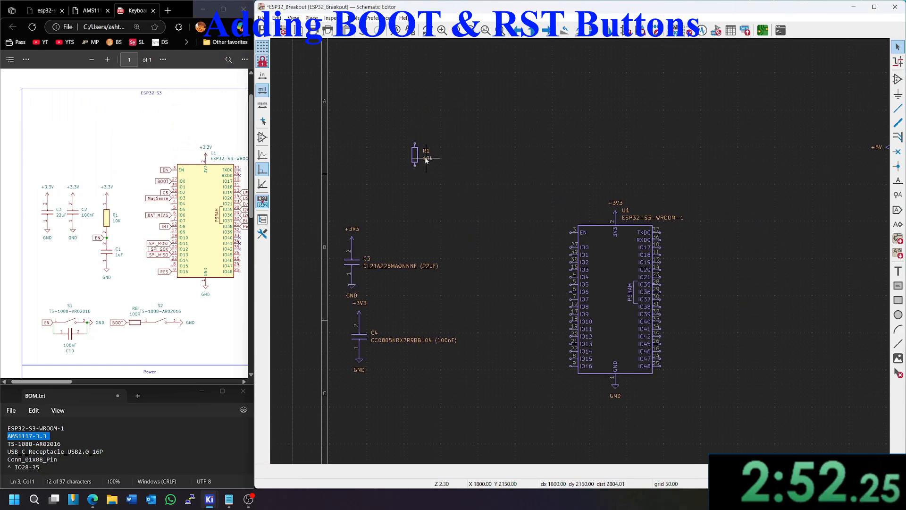
{"action": "double_click", "coordinate": [415, 158]}
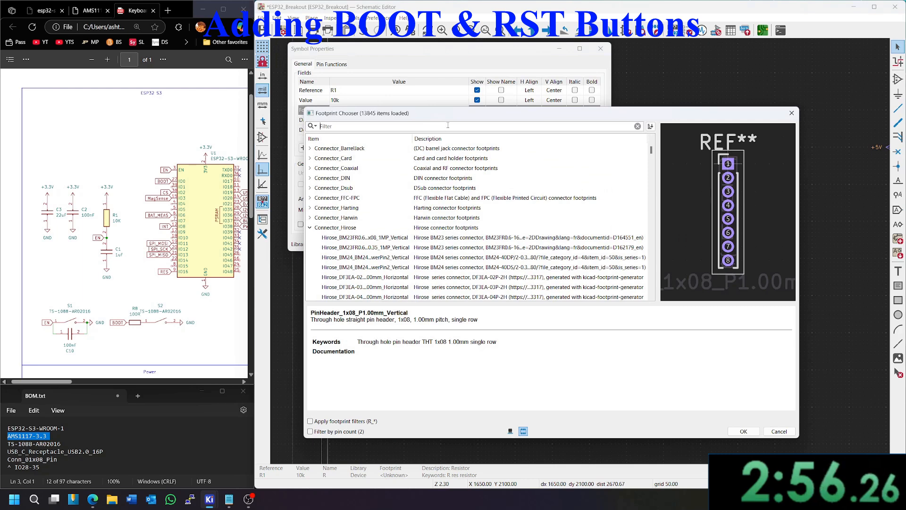
Step: Assign R1 the R_0805_2012Metric footprint from the Footprint Chooser
{"action": "type", "text": "0805"}
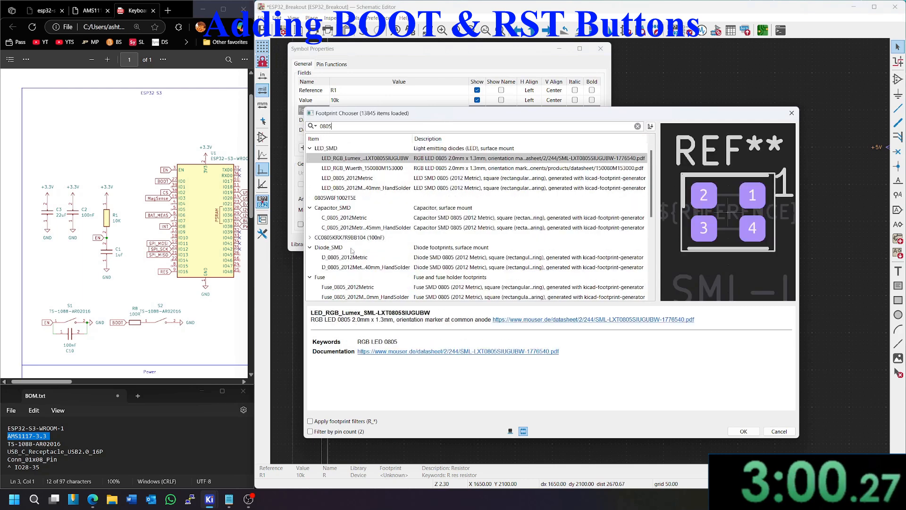
{"action": "scroll", "scroll_direction": "down", "scroll_amount": 3}
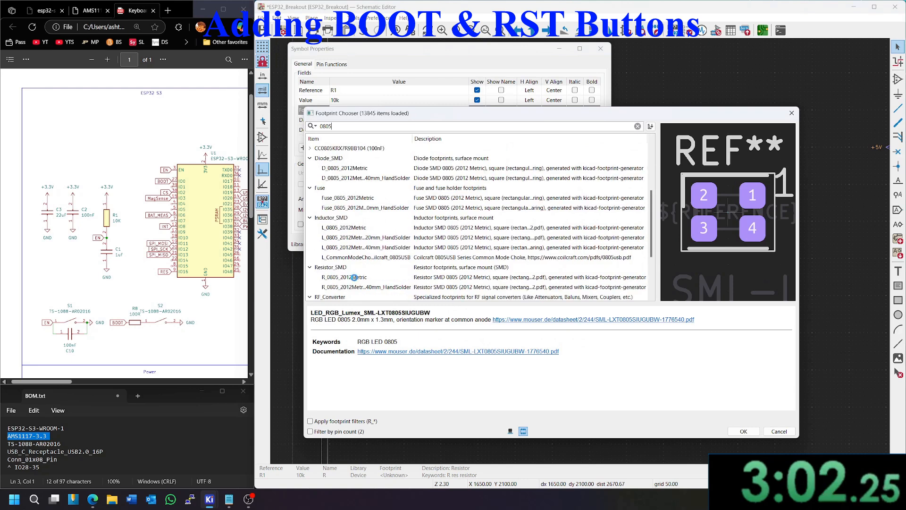
{"action": "left_click", "coordinate": [743, 431]}
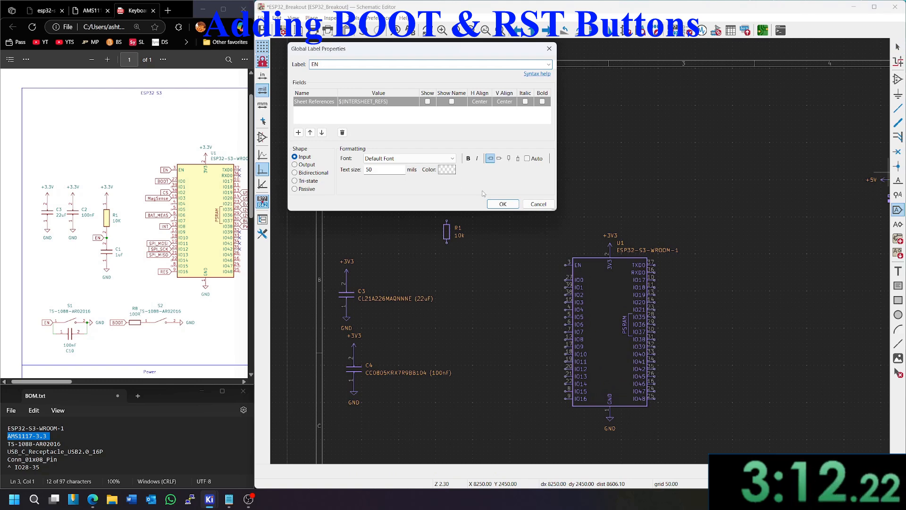
Step: Add the EN global label and place a 1uF capacitor C5 below R1
{"action": "left_click", "coordinate": [501, 204]}
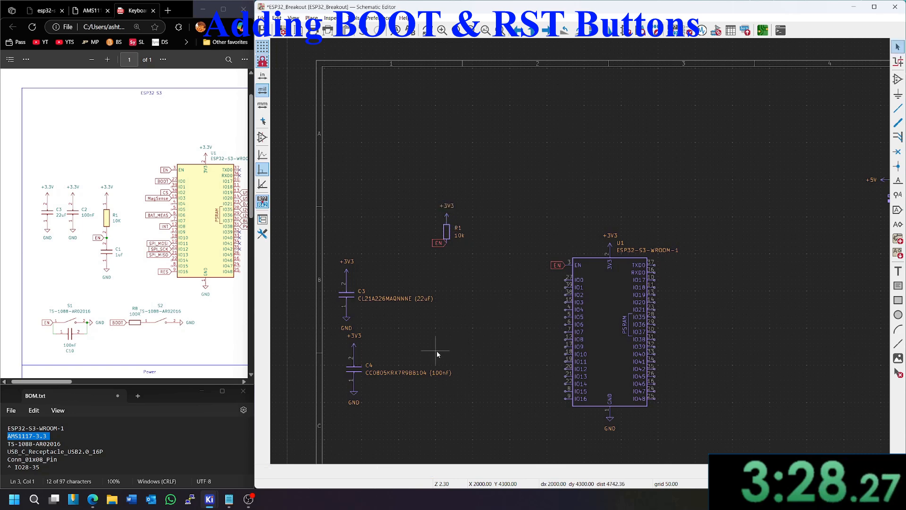
{"action": "mouse_move", "coordinate": [455, 320]}
{"action": "type", "text": "1uf"}
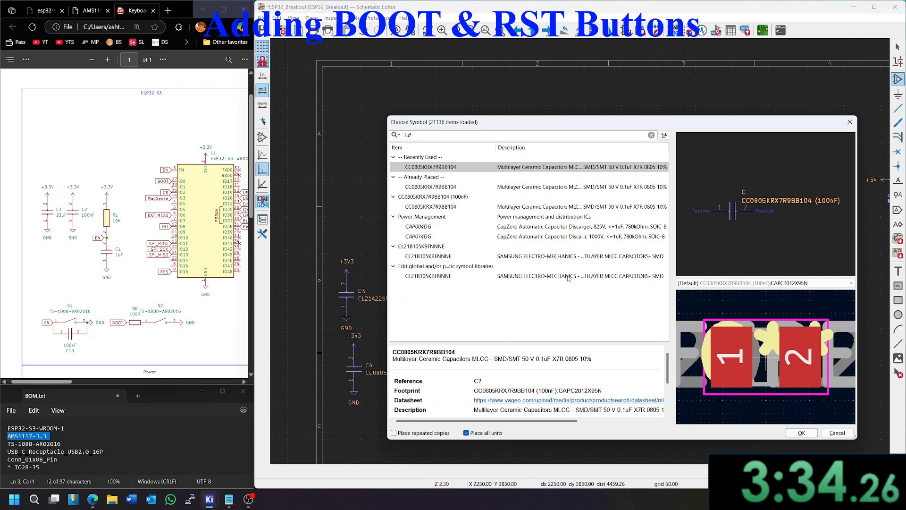
{"action": "left_click", "coordinate": [801, 432]}
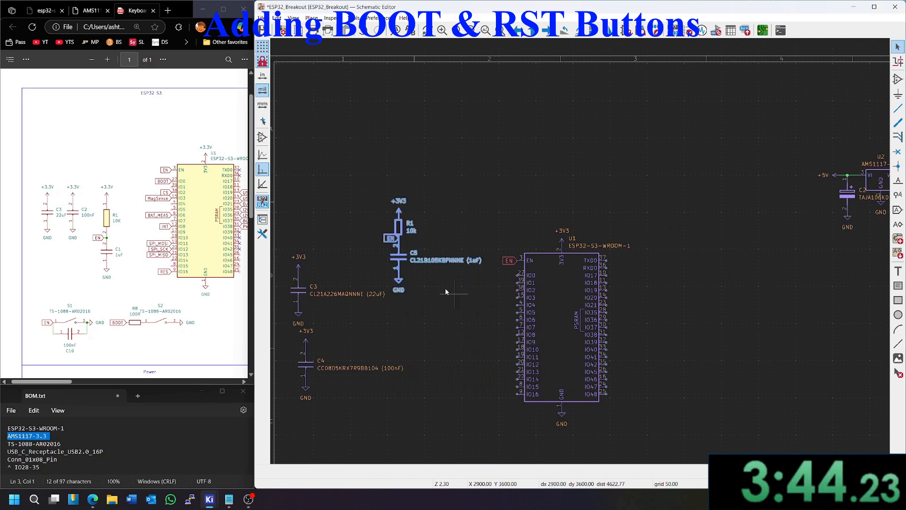
{"action": "left_click_drag", "start_coordinate": [397, 243], "coordinate": [362, 404]}
{"action": "type", "text": "100nf"}
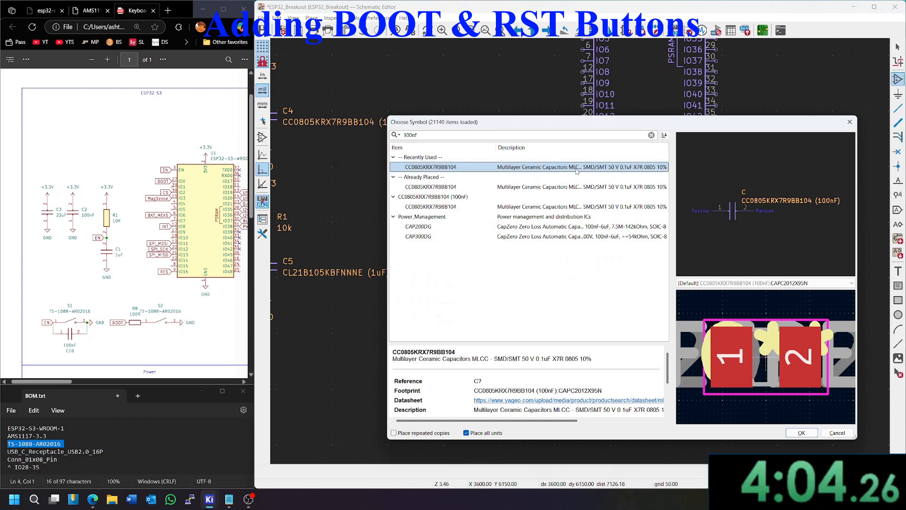
Step: Place a 100nF capacitor C6 across the S1 switch contacts
{"action": "left_click", "coordinate": [800, 432]}
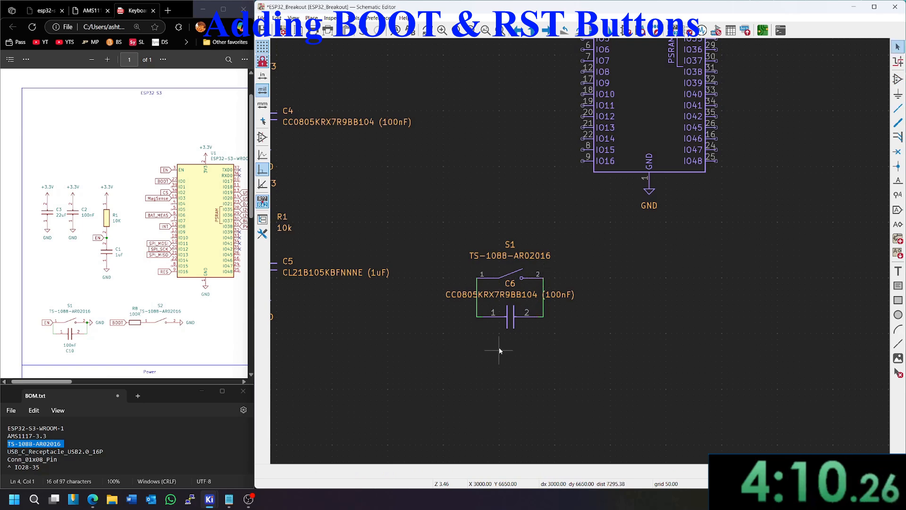
{"action": "scroll", "scroll_direction": "down", "scroll_amount": 3}
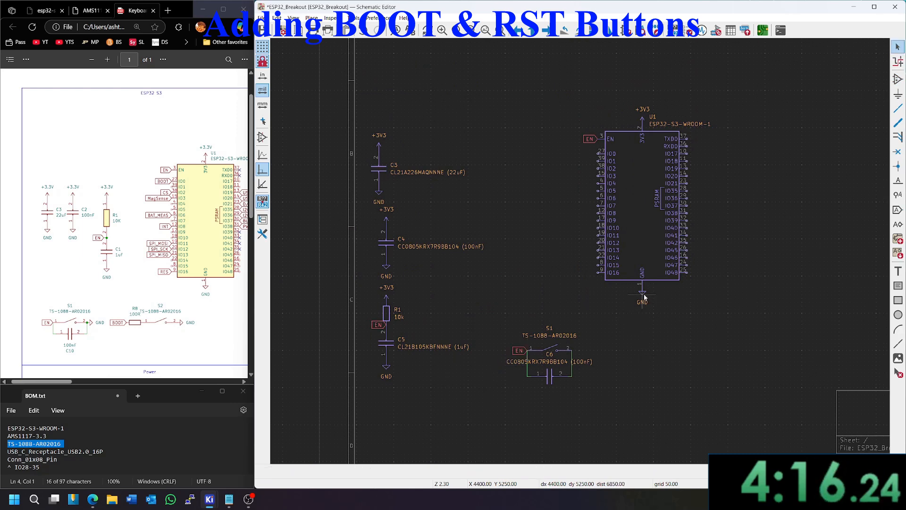
{"action": "mouse_move", "coordinate": [623, 346]}
{"action": "type", "text": "BOOT"}
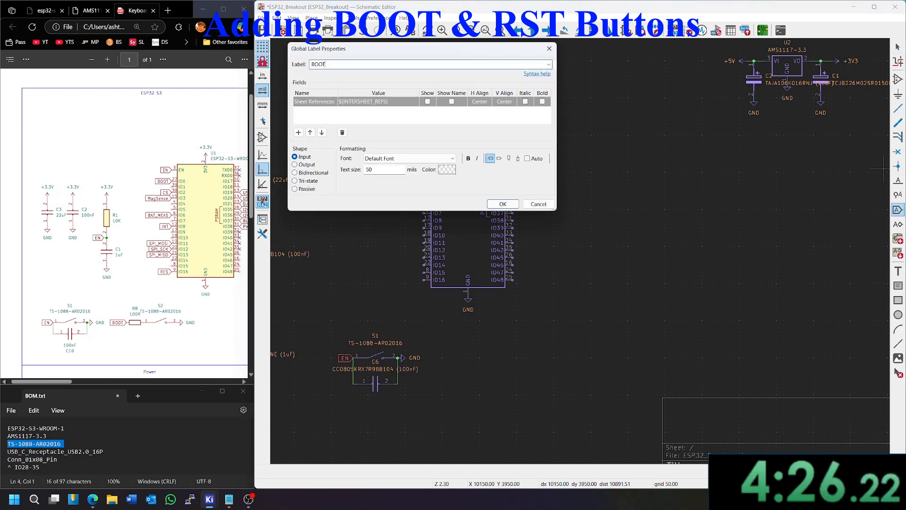
Step: Add a BOOT global label with resistor R2 placed beside it
{"action": "left_click", "coordinate": [502, 204]}
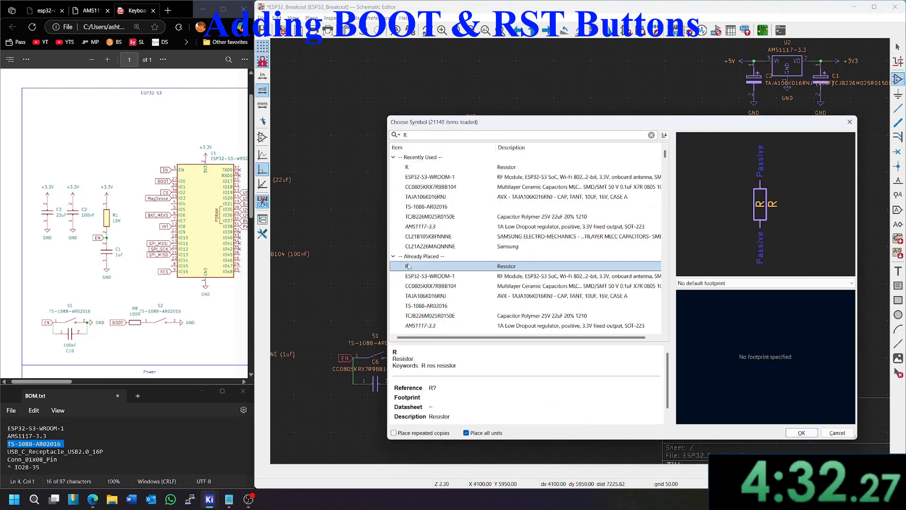
{"action": "left_click", "coordinate": [800, 432]}
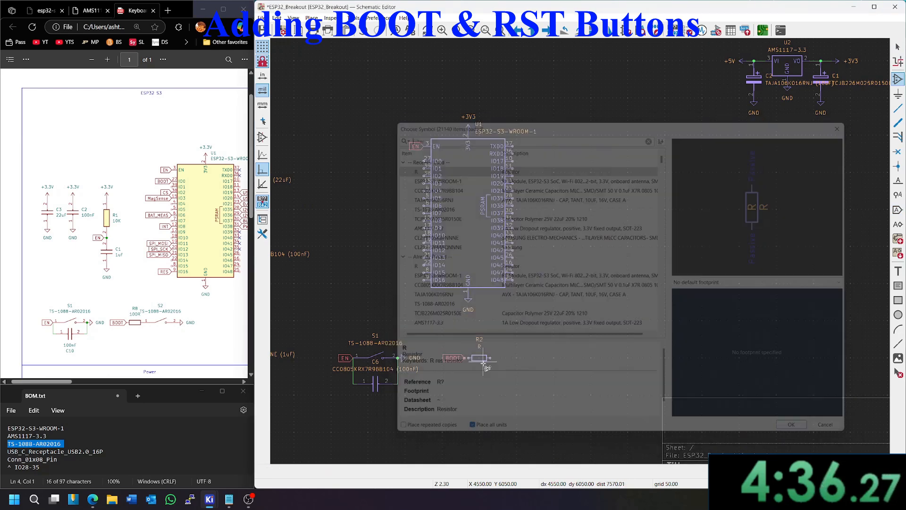
{"action": "left_click", "coordinate": [791, 424]}
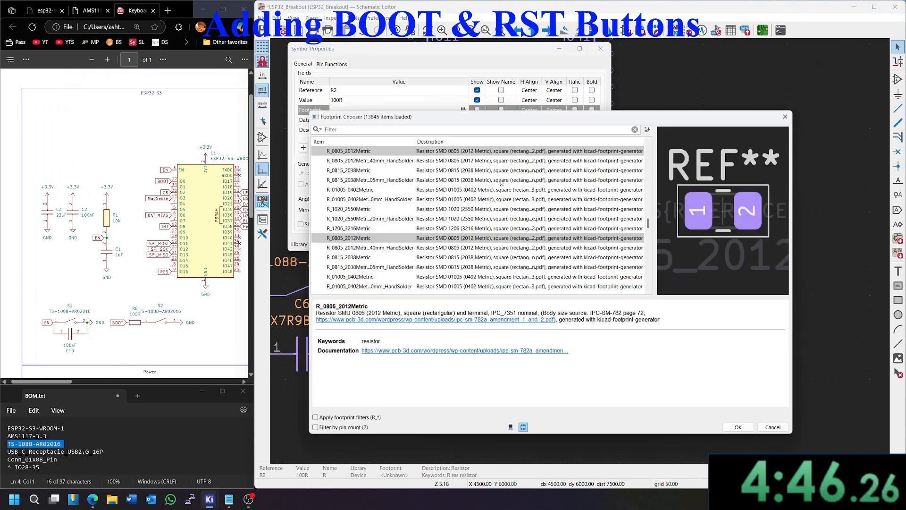
Step: Give R2 the R_0805_2012Metric footprint for the boot-button circuit
{"action": "type", "text": "050"}
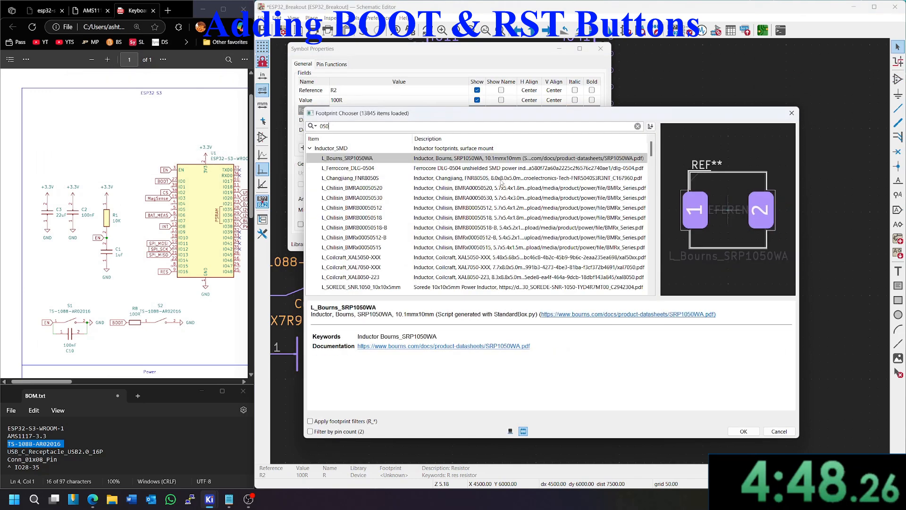
{"action": "type", "text": "080"}
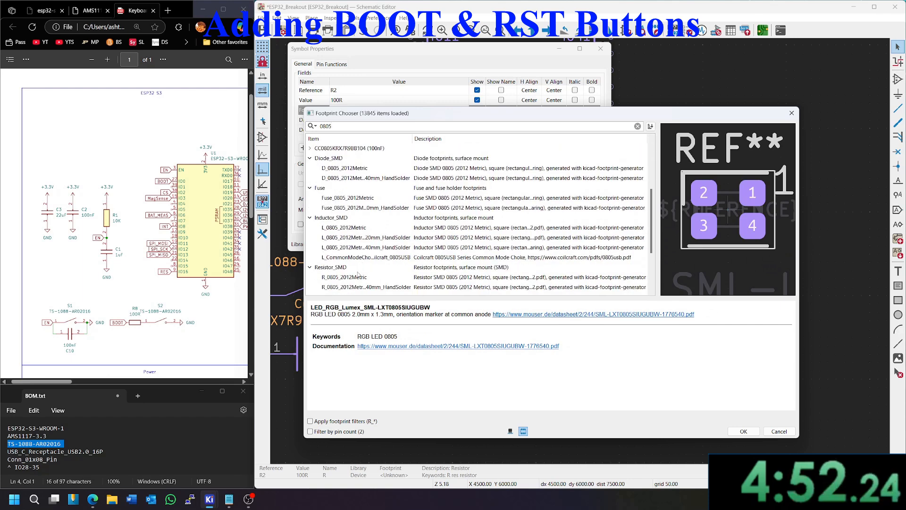
{"action": "left_click", "coordinate": [743, 431]}
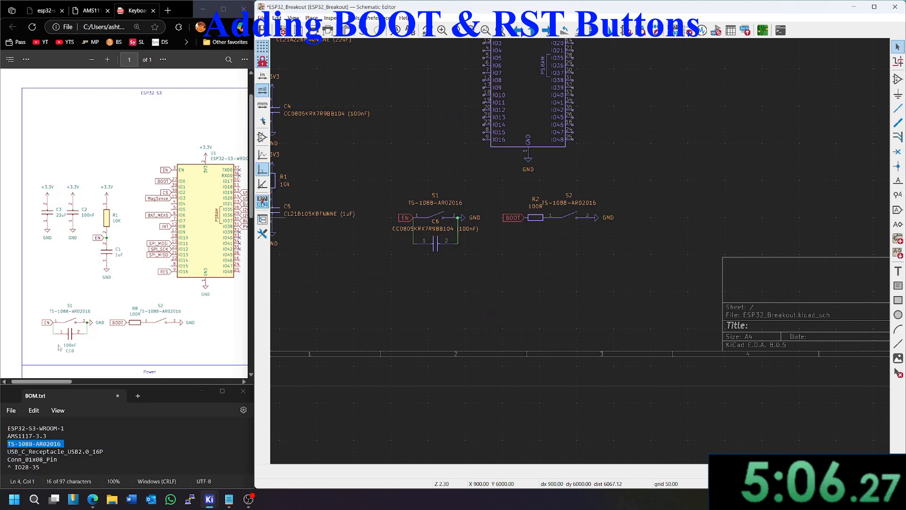
{"action": "scroll", "scroll_direction": "down", "scroll_amount": 3}
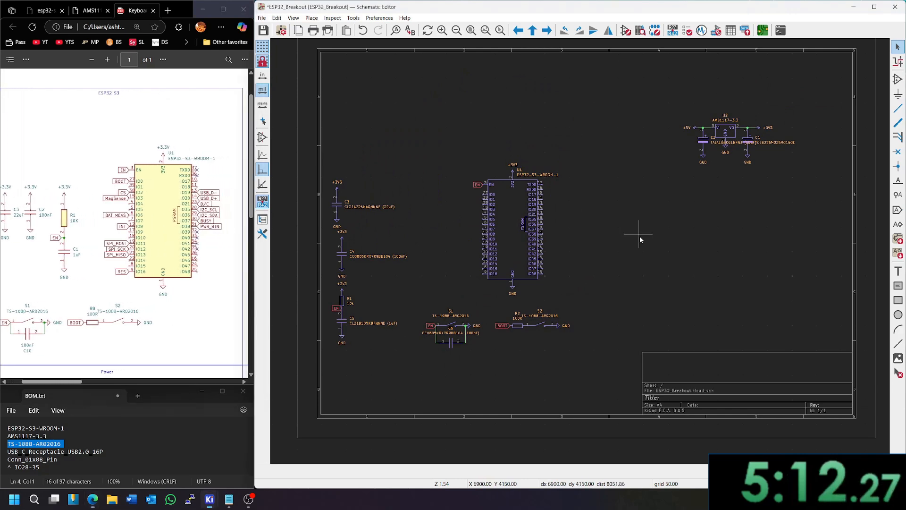
Step: Place the USB_C_Receptacle_USB2.0_16P connector J1, taking its name from the BOM
{"action": "double_click", "coordinate": [74, 451]}
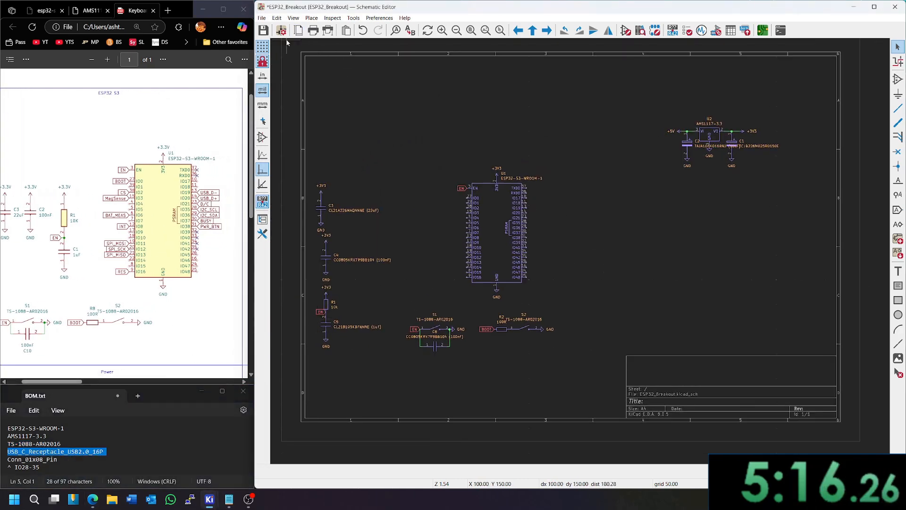
{"action": "mouse_move", "coordinate": [642, 234]}
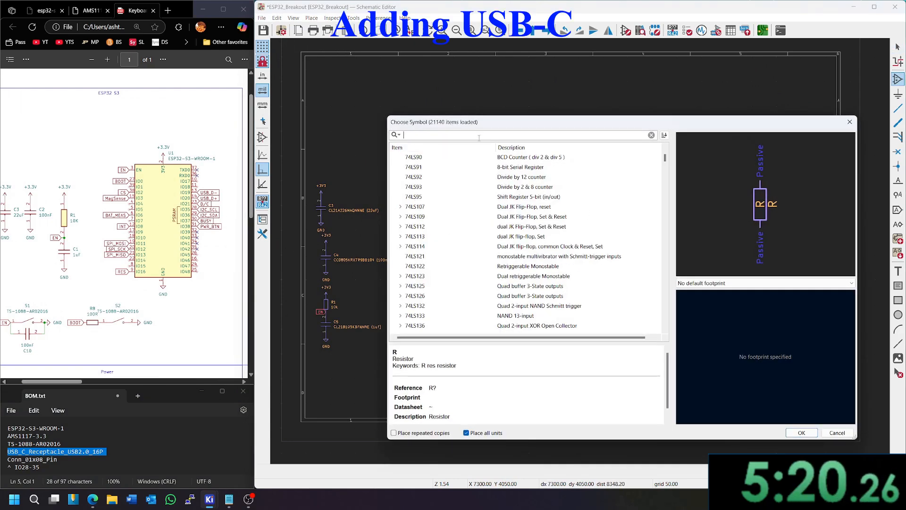
{"action": "type", "text": "USB_C_Receptacle_USB2.0_16P"}
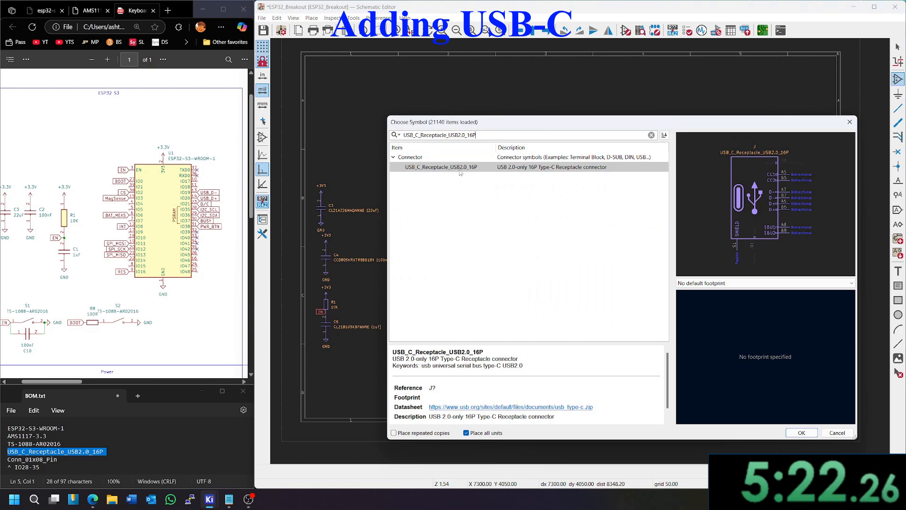
{"action": "left_click", "coordinate": [800, 432]}
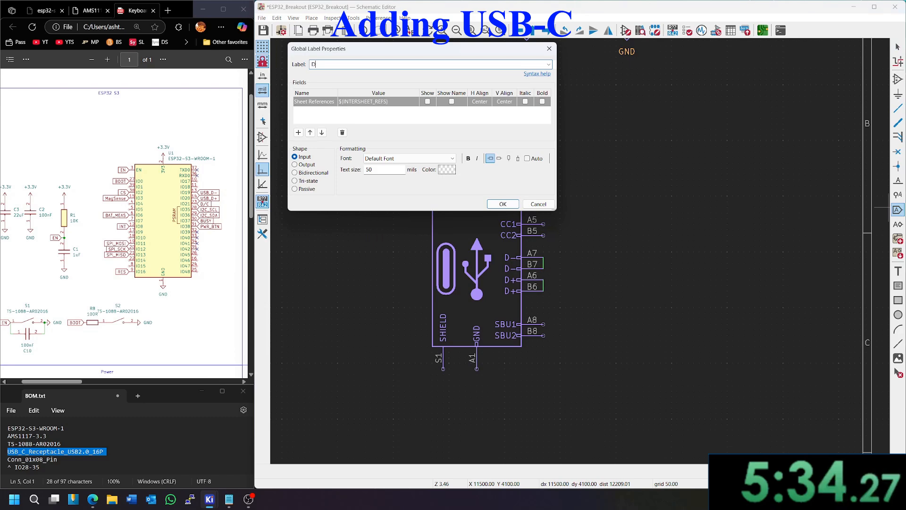
Step: Add a D+ global label on the USB-C data pin
{"action": "type", "text": "+"}
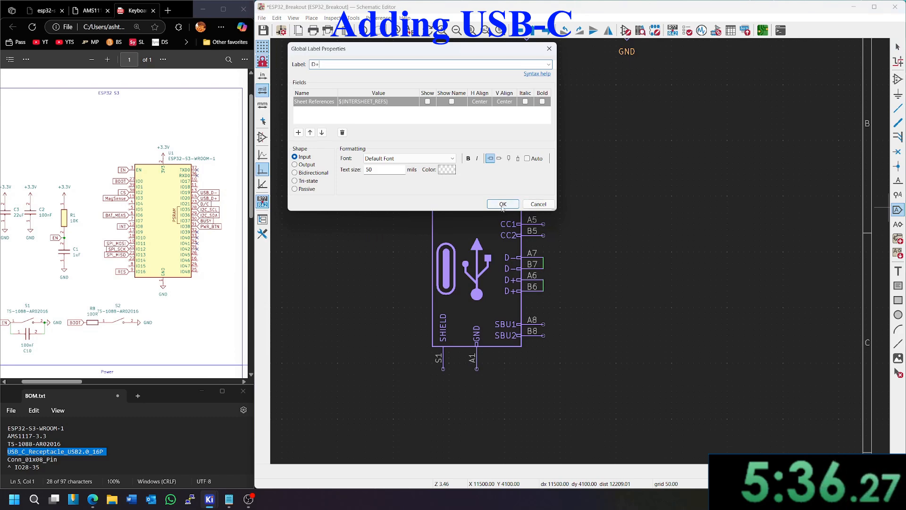
{"action": "left_click", "coordinate": [502, 204]}
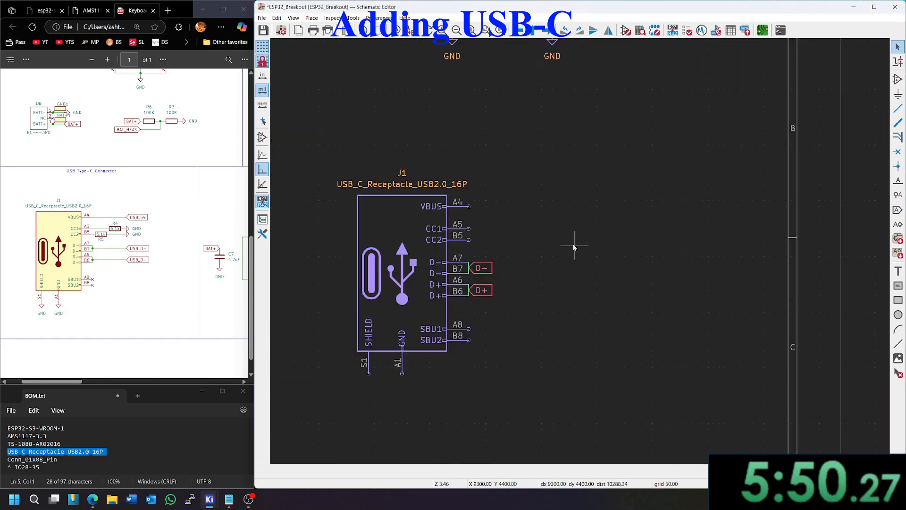
{"action": "mouse_move", "coordinate": [831, 212]}
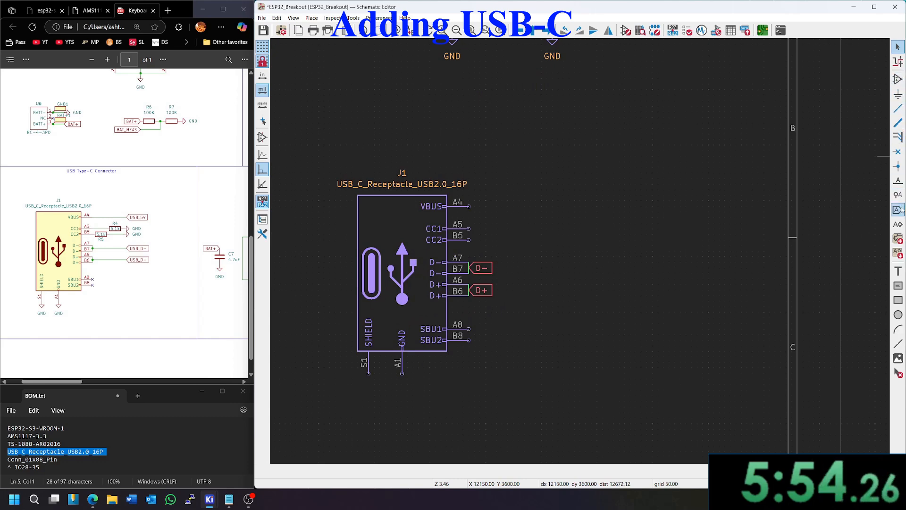
{"action": "mouse_move", "coordinate": [548, 213]}
{"action": "type", "text": "R"}
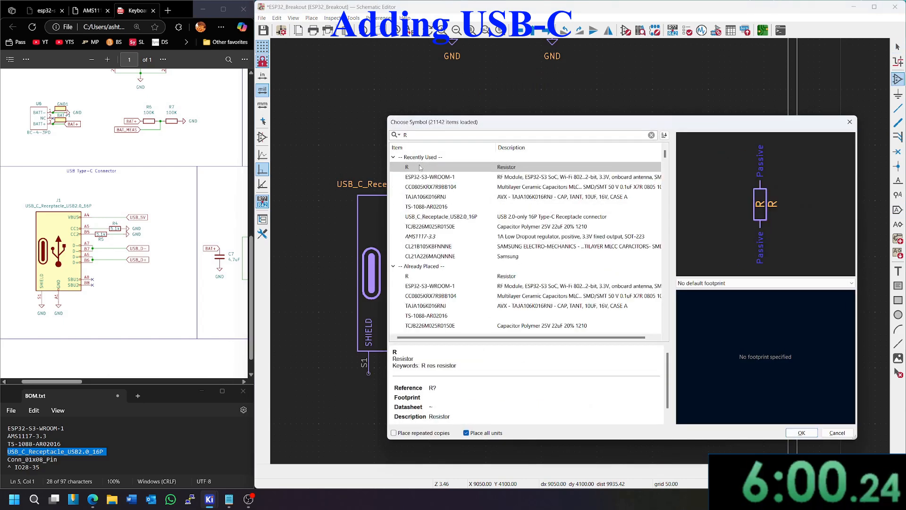
Step: Create a 5.1K resistor R3 with an 0805 footprint
{"action": "left_click", "coordinate": [800, 433]}
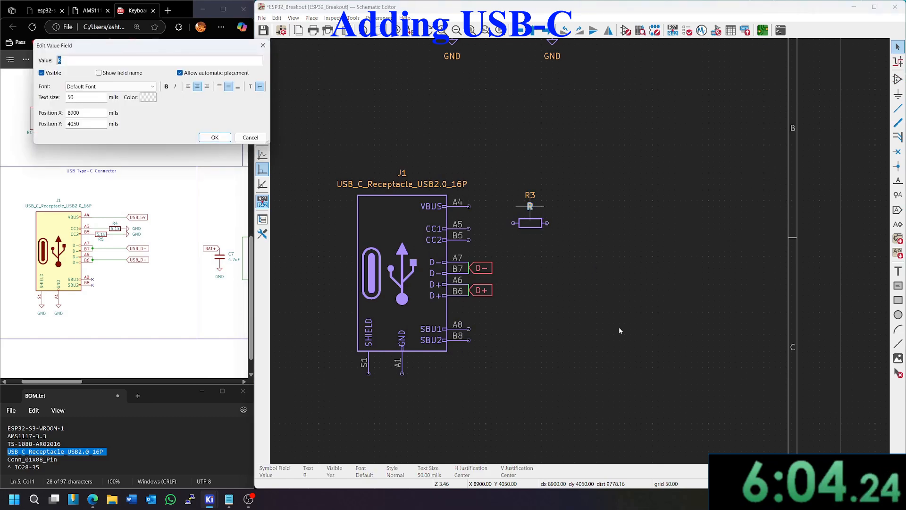
{"action": "type", "text": "5.1"}
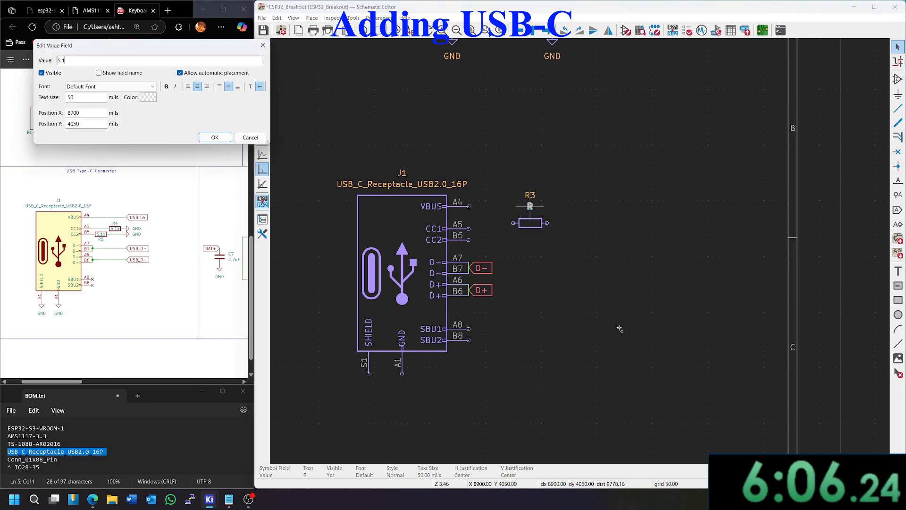
{"action": "left_click", "coordinate": [214, 137]}
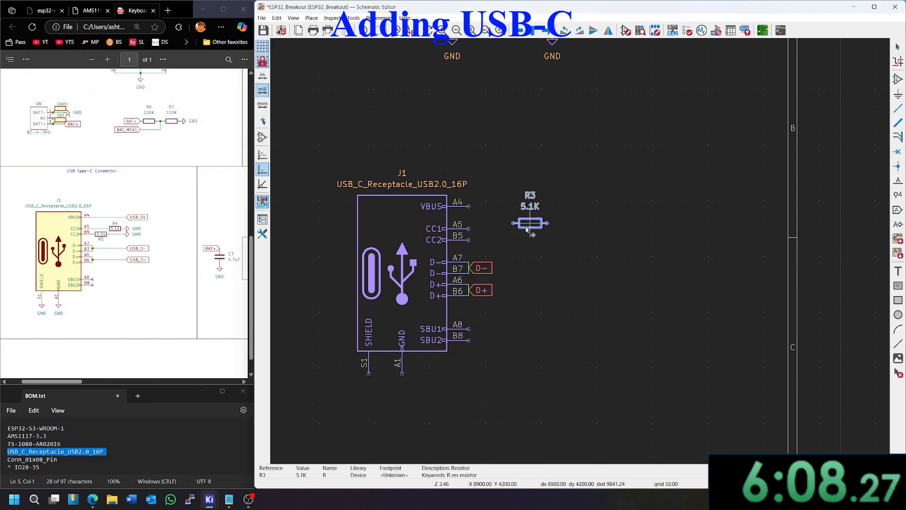
{"action": "double_click", "coordinate": [529, 223]}
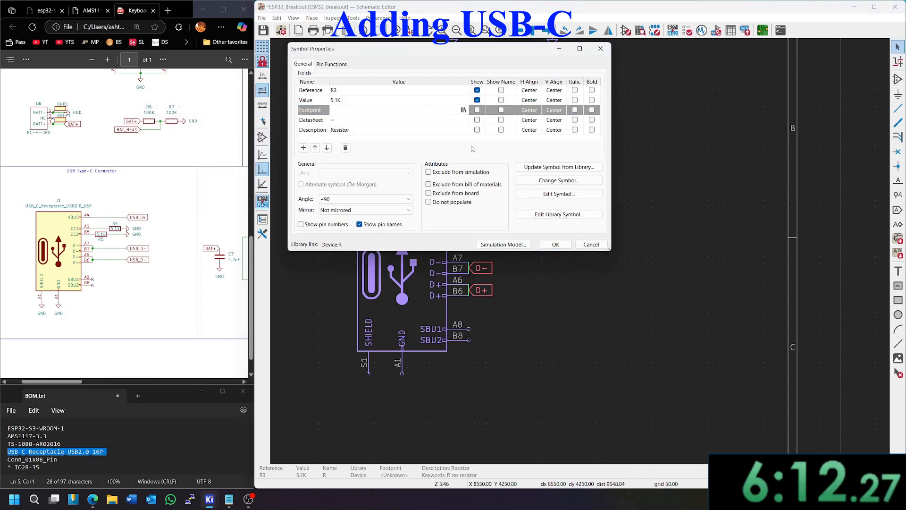
{"action": "left_click", "coordinate": [462, 109]}
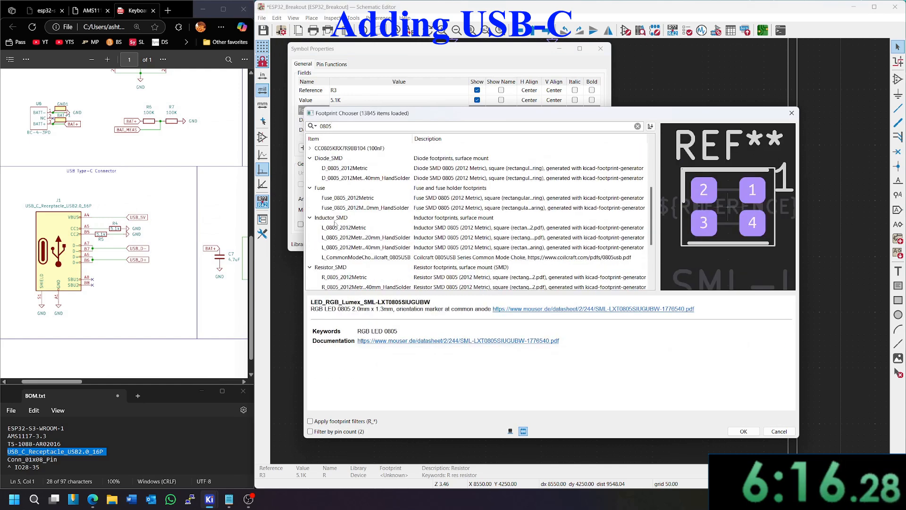
{"action": "left_click", "coordinate": [742, 431]}
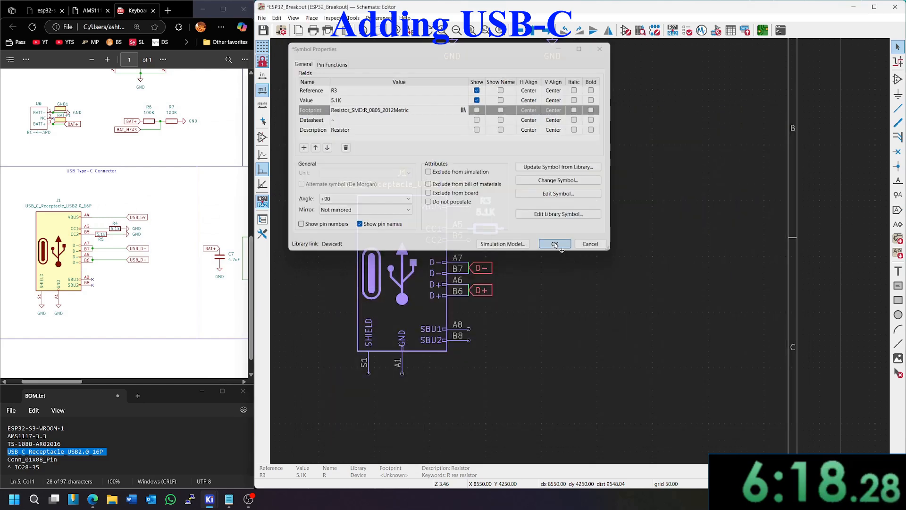
Step: Place 5.1K resistors on CC1 and CC2 of J1 and tie their ends to GND
{"action": "left_click", "coordinate": [554, 244]}
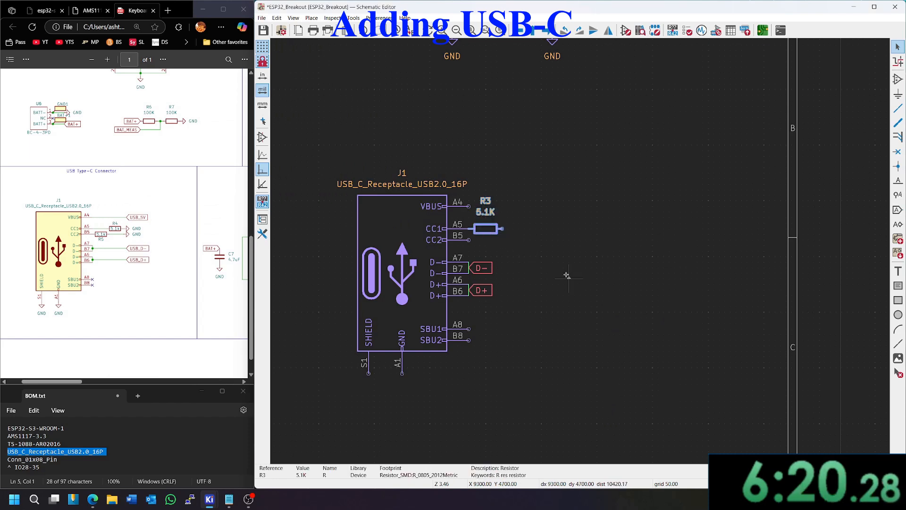
{"action": "left_click", "coordinate": [520, 240]}
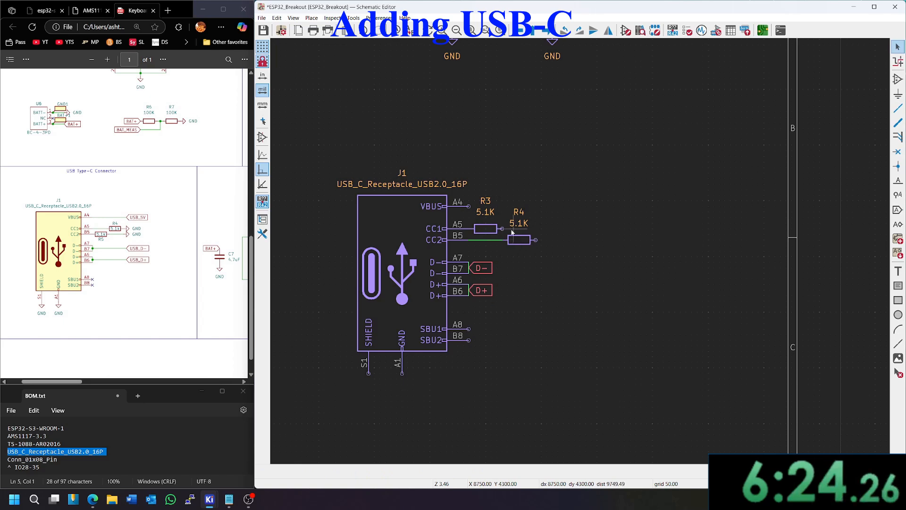
{"action": "scroll", "scroll_direction": "down", "scroll_amount": 3}
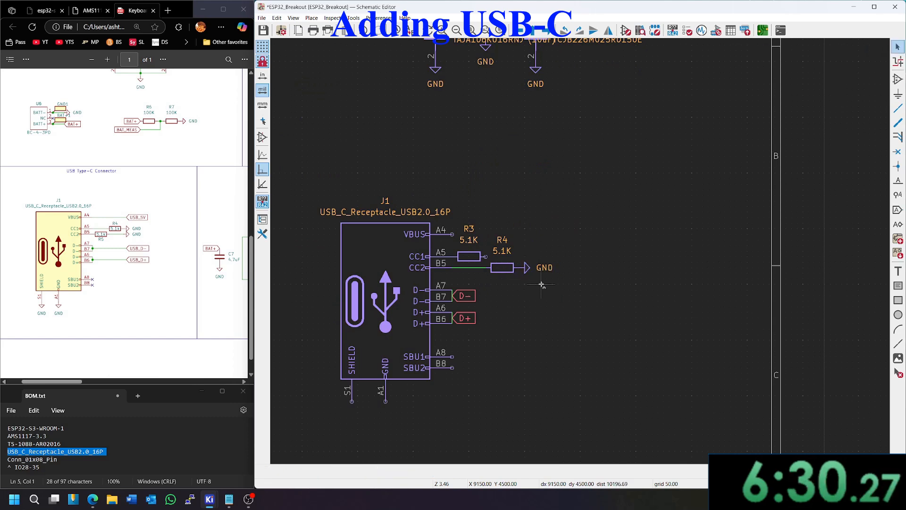
{"action": "left_click", "coordinate": [524, 250]}
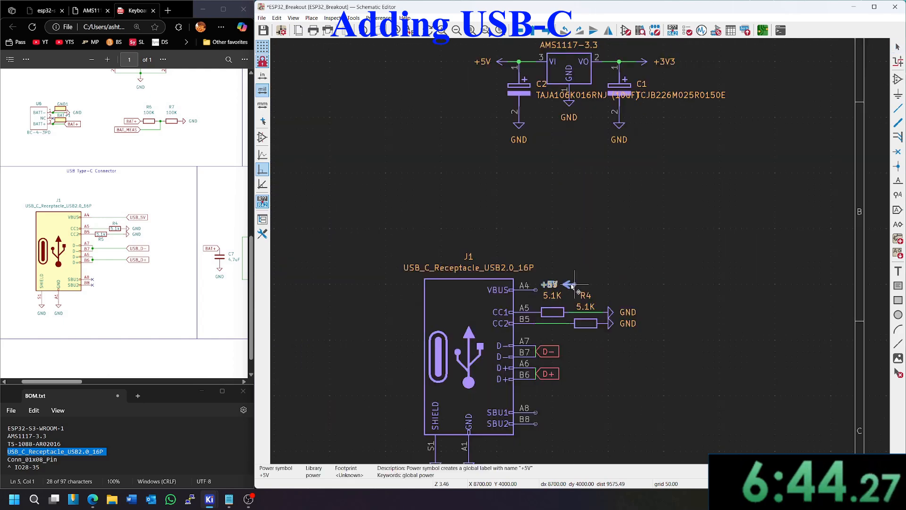
Step: Move the D+ label onto ESP32 pin IO20 beside D- on IO19
{"action": "scroll", "scroll_direction": "down", "scroll_amount": 3}
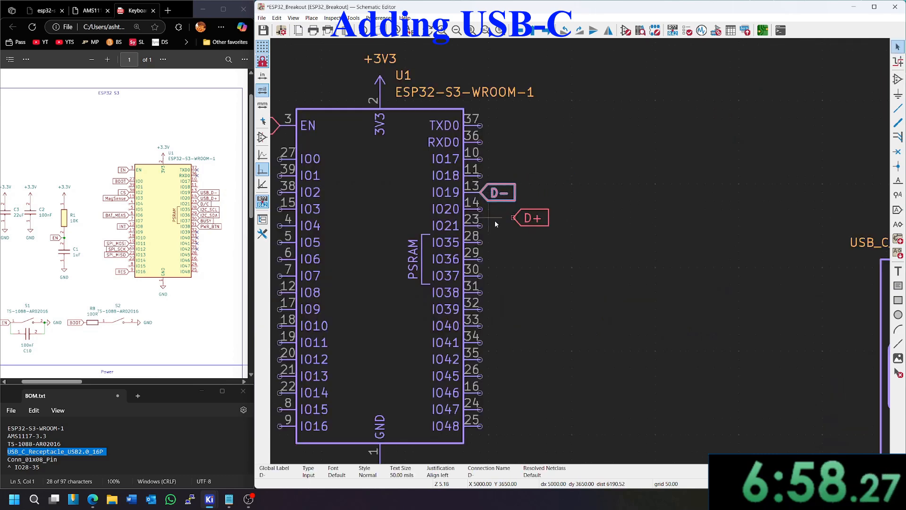
{"action": "left_click_drag", "start_coordinate": [532, 218], "coordinate": [500, 209]}
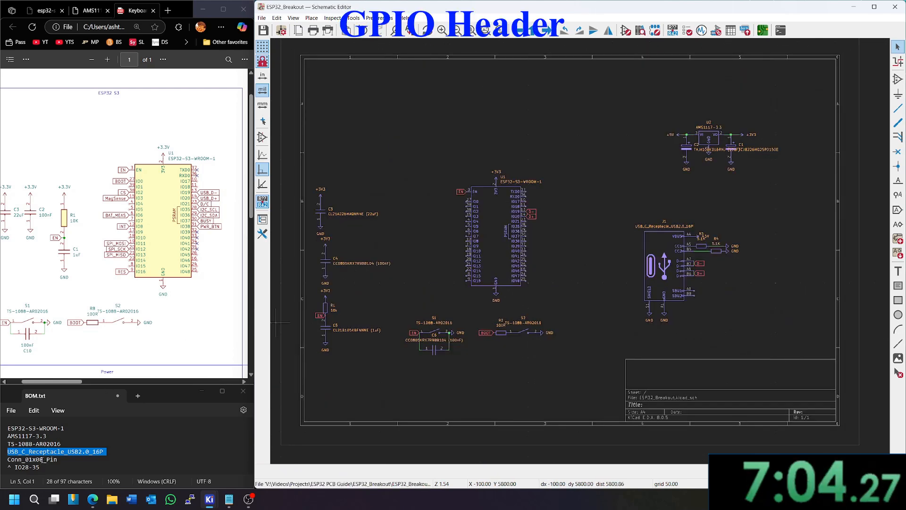
Step: Place a Conn_01x08_Pin header J2 from the symbol chooser beside module U1
{"action": "left_click", "coordinate": [575, 248]}
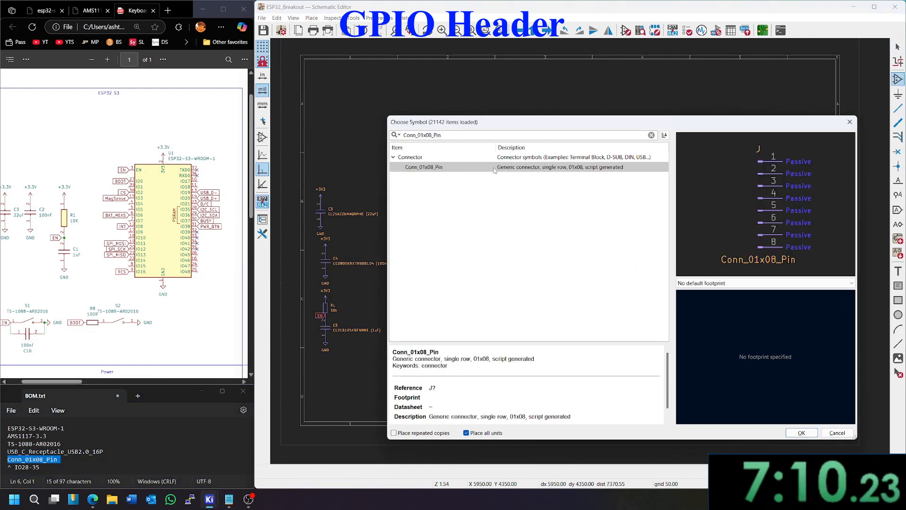
{"action": "left_click", "coordinate": [800, 432]}
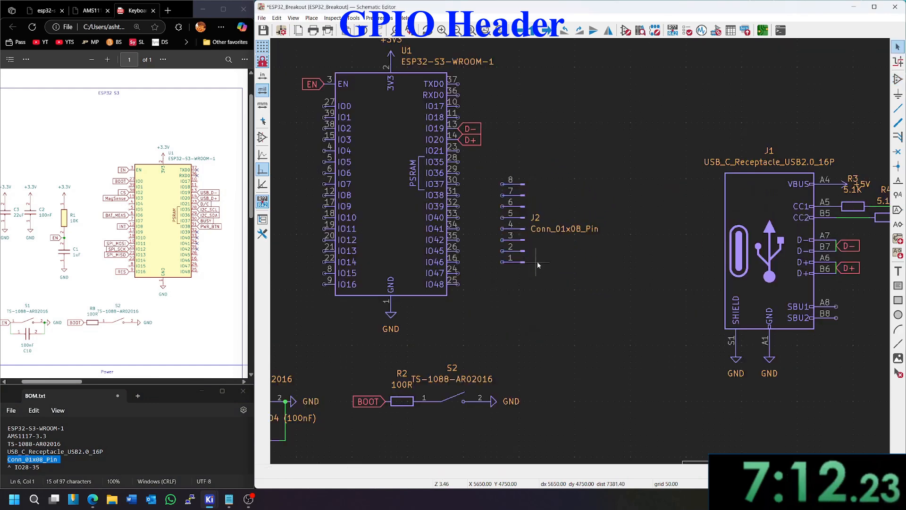
{"action": "mouse_move", "coordinate": [506, 311]}
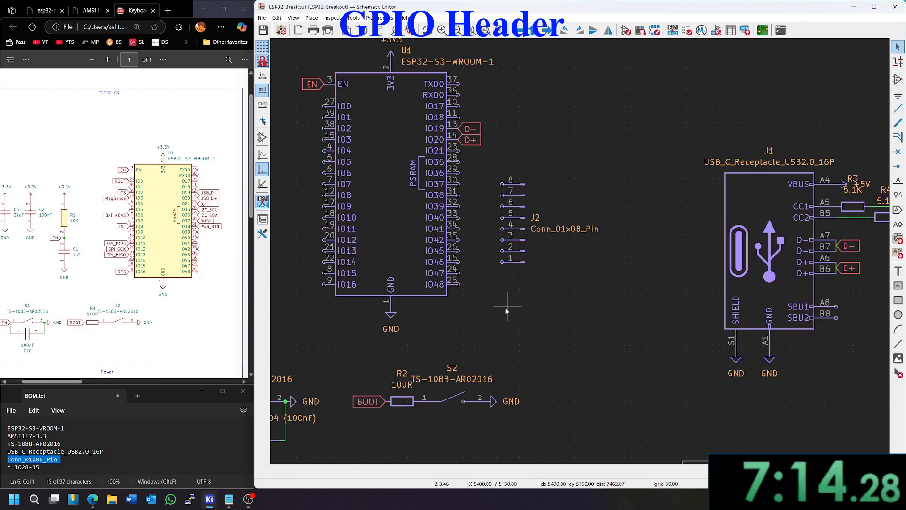
{"action": "left_click", "coordinate": [512, 238]}
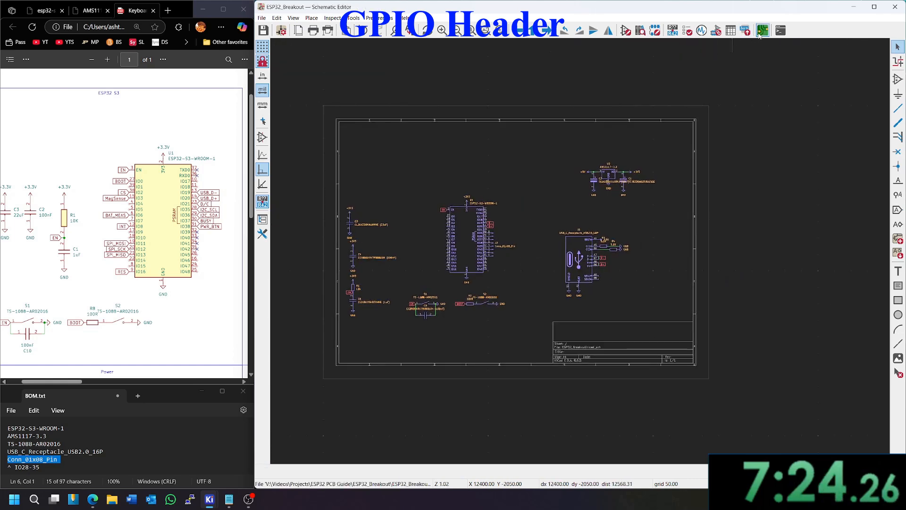
Step: Switch to the board layout and inspect the footprints there
{"action": "left_click", "coordinate": [762, 31]}
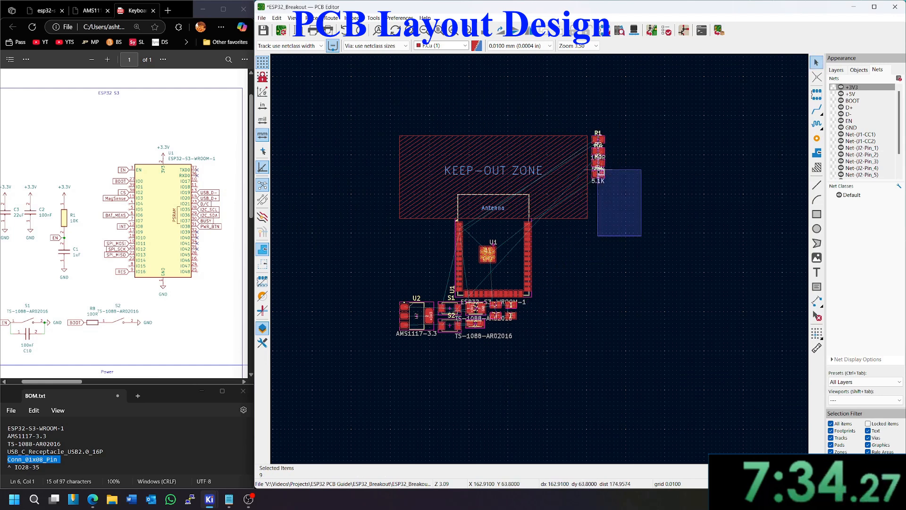
{"action": "left_click_drag", "start_coordinate": [599, 156], "coordinate": [417, 415]}
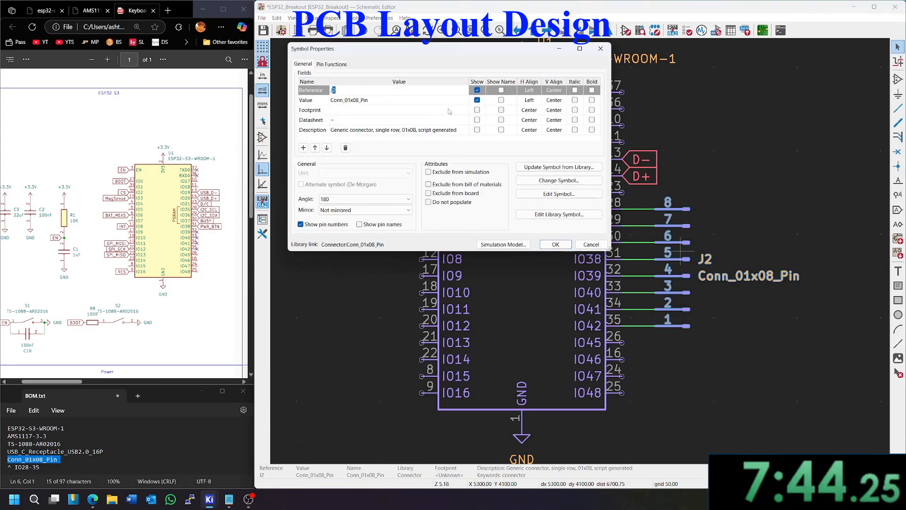
Step: Assign J2 the PinHeader_1x08_P1.00mm footprint found by searching 'header'
{"action": "left_click", "coordinate": [467, 109]}
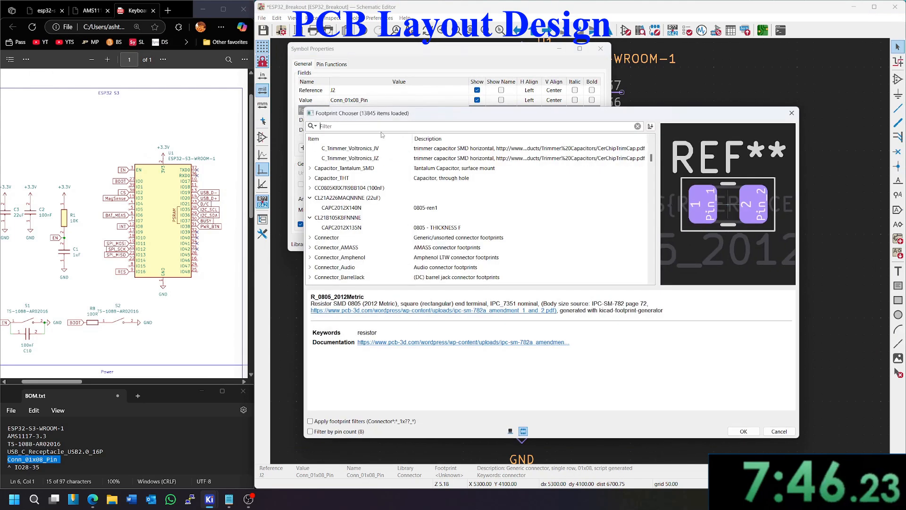
{"action": "type", "text": "header"}
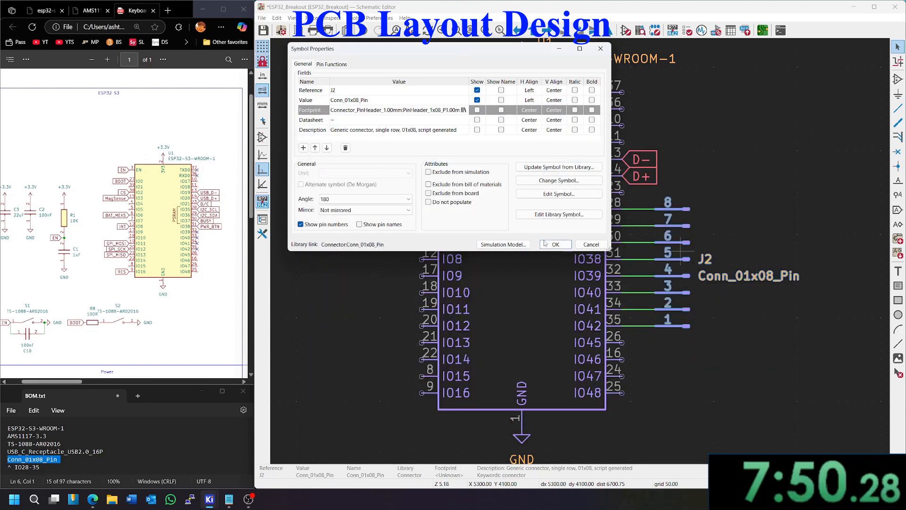
{"action": "left_click", "coordinate": [554, 243]}
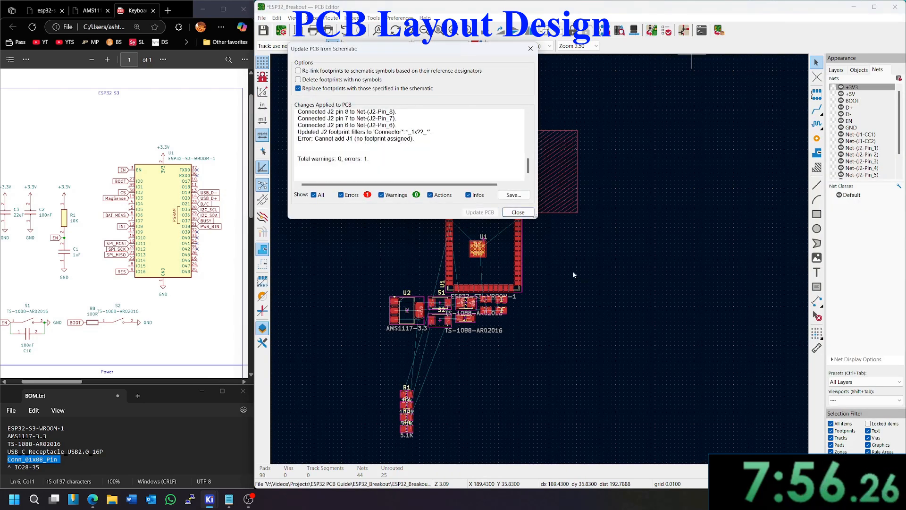
Step: Close the Update PCB from Schematic report after J2's nets are added
{"action": "left_click", "coordinate": [516, 212]}
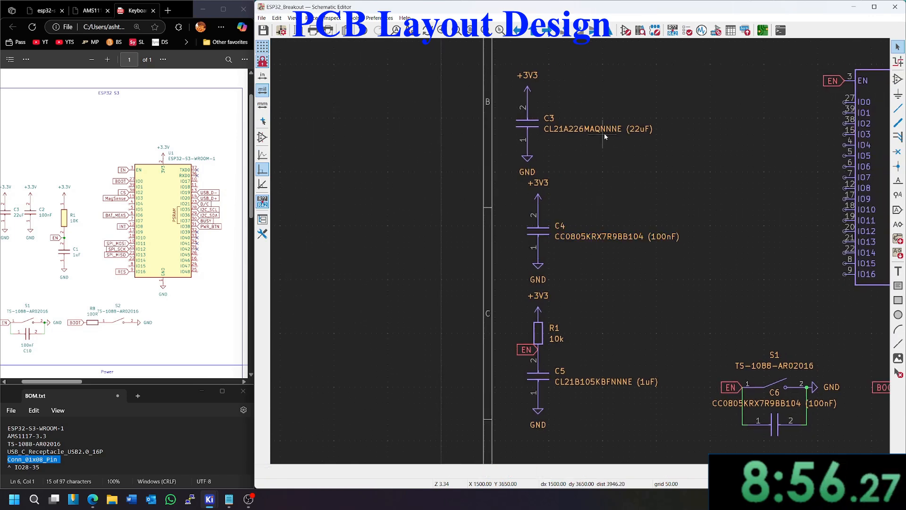
{"action": "mouse_move", "coordinate": [640, 244]}
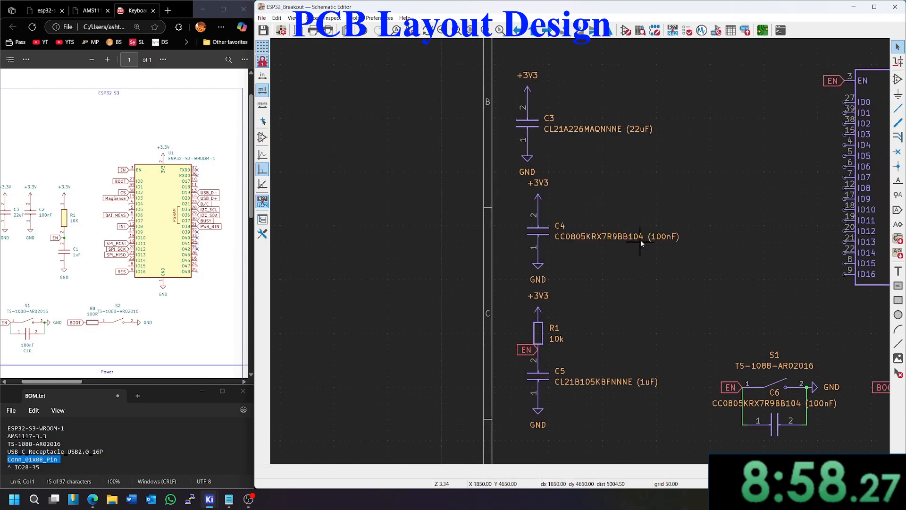
{"action": "mouse_move", "coordinate": [652, 92]}
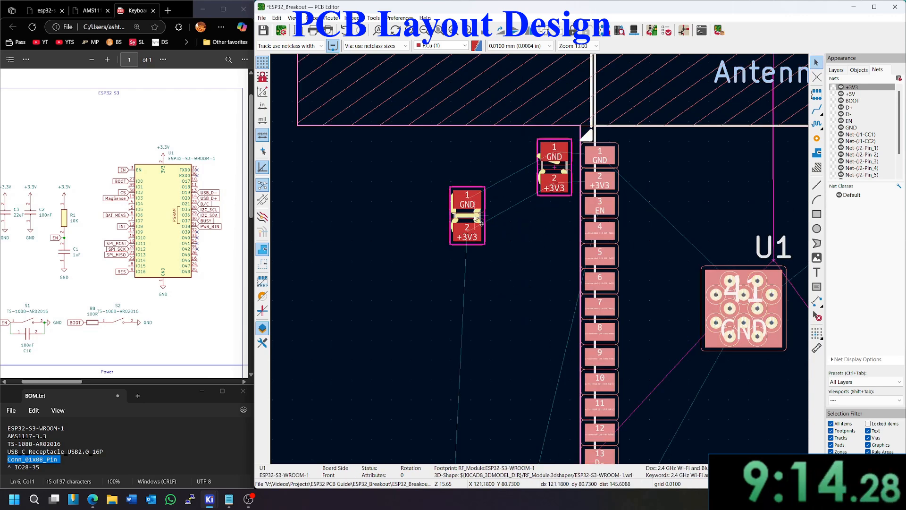
Step: Align the capacitor near U1 pin 2 and set 0.2 mm tracks with 0.6/0.3 mm vias
{"action": "left_click_drag", "start_coordinate": [466, 215], "coordinate": [509, 167]}
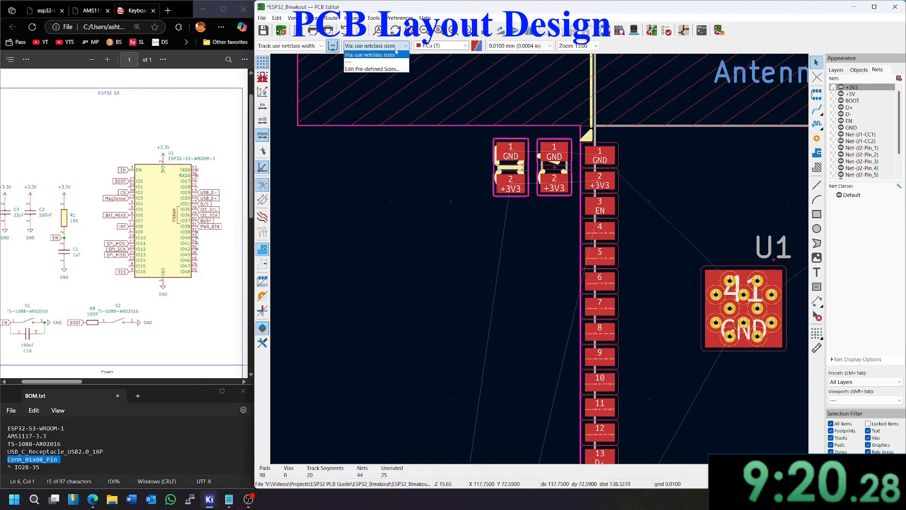
{"action": "left_click", "coordinate": [375, 68]}
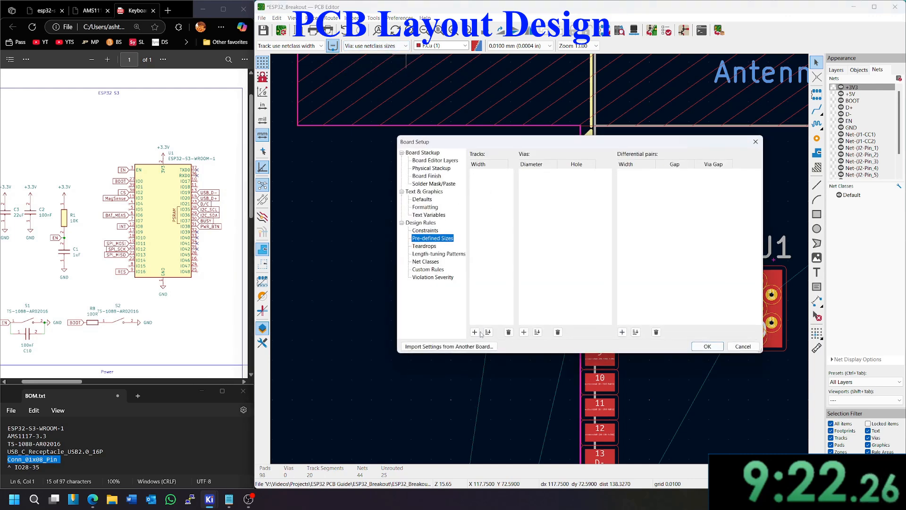
{"action": "left_click", "coordinate": [475, 331]}
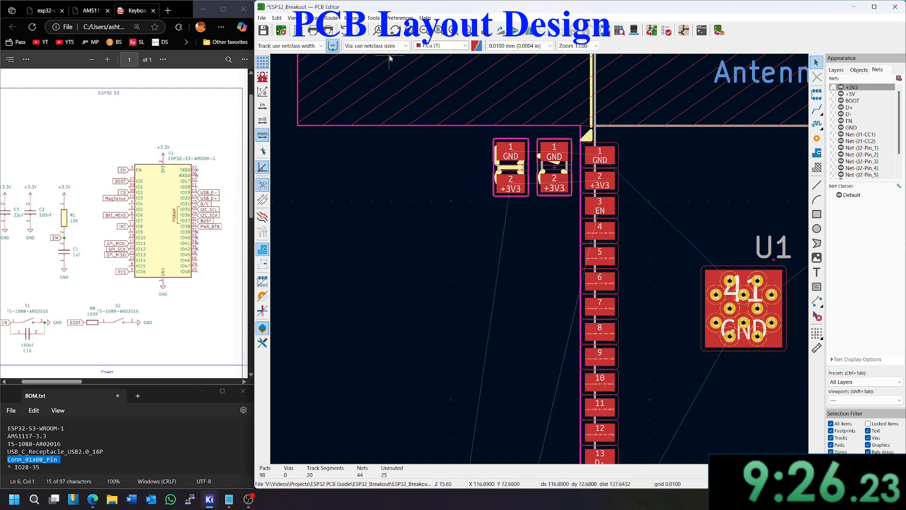
{"action": "mouse_move", "coordinate": [440, 221]}
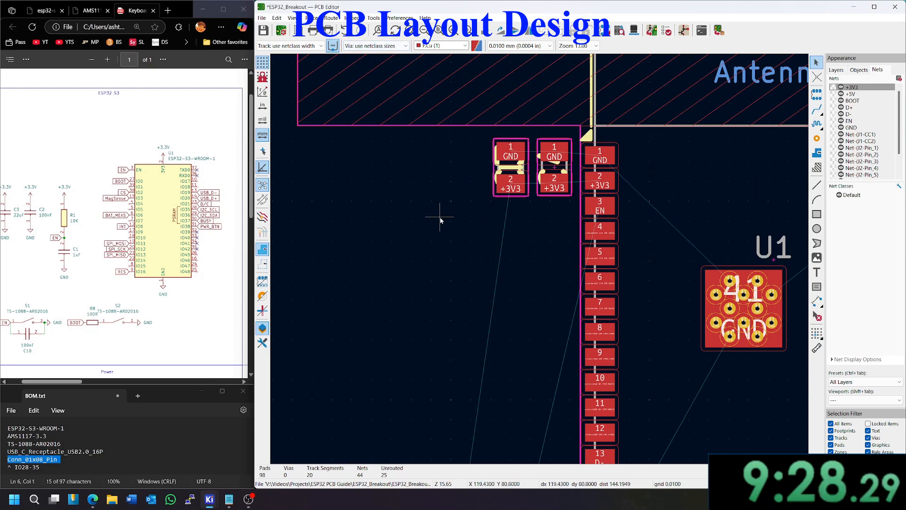
{"action": "mouse_move", "coordinate": [460, 256]}
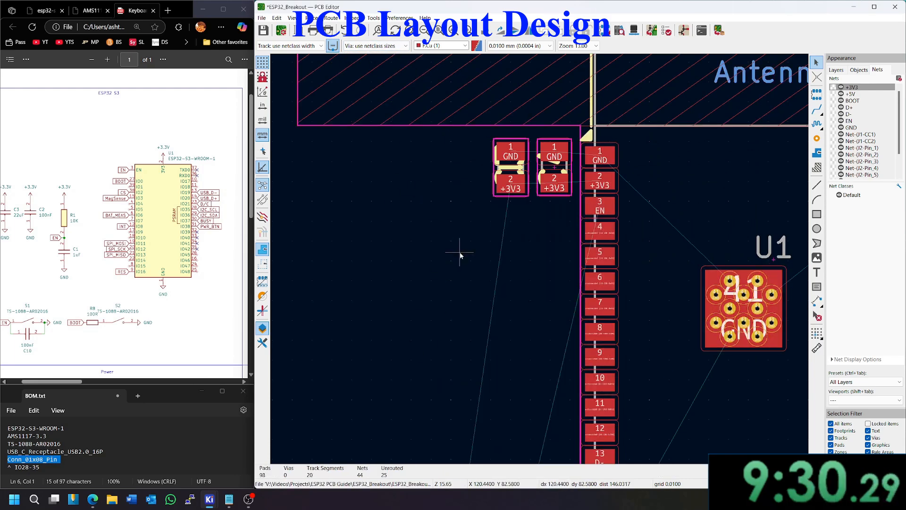
{"action": "right_click", "coordinate": [460, 256]}
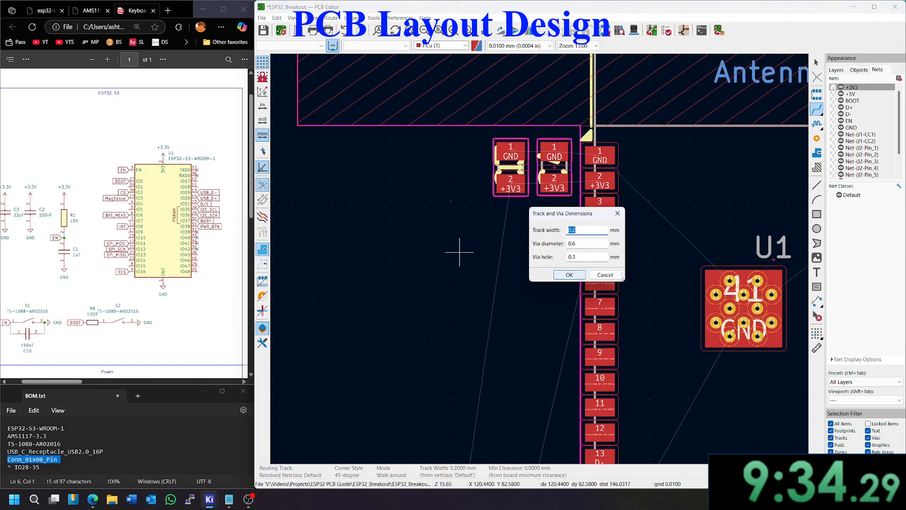
{"action": "left_click", "coordinate": [568, 274]}
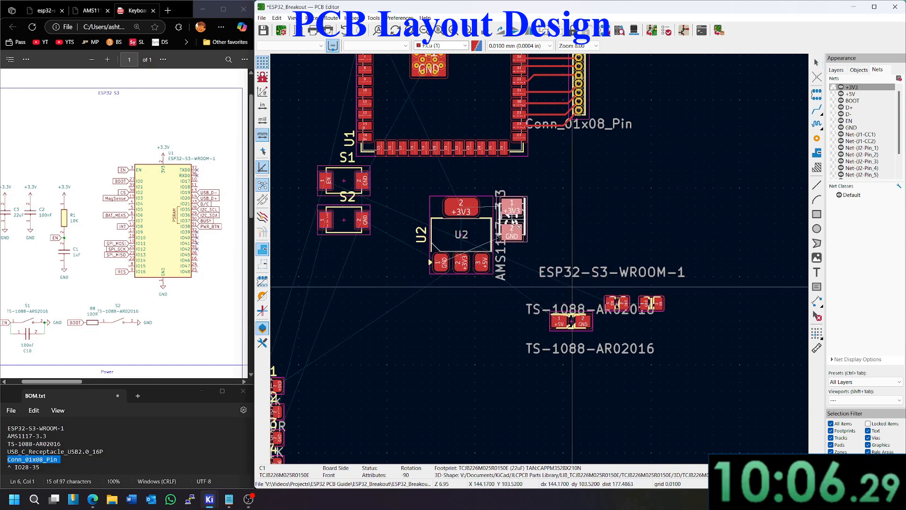
Step: Move the capacitors beside regulator U2 for the short +3V3 and +5V tracks
{"action": "left_click_drag", "start_coordinate": [512, 218], "coordinate": [473, 305]}
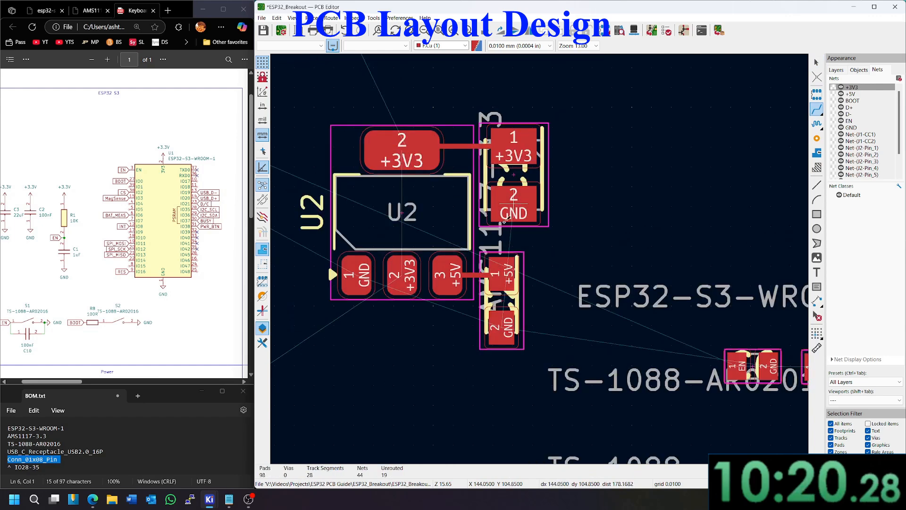
{"action": "scroll", "scroll_direction": "down", "scroll_amount": 3}
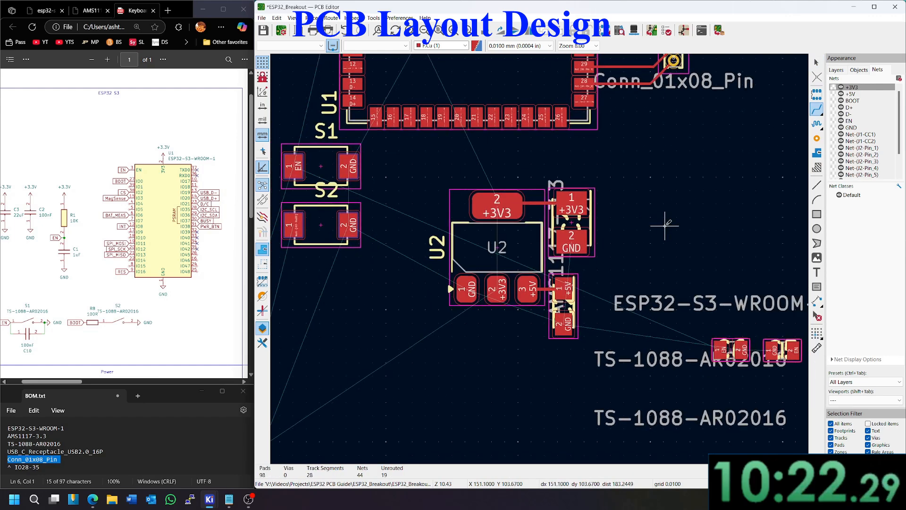
{"action": "scroll", "scroll_direction": "down", "scroll_amount": 3}
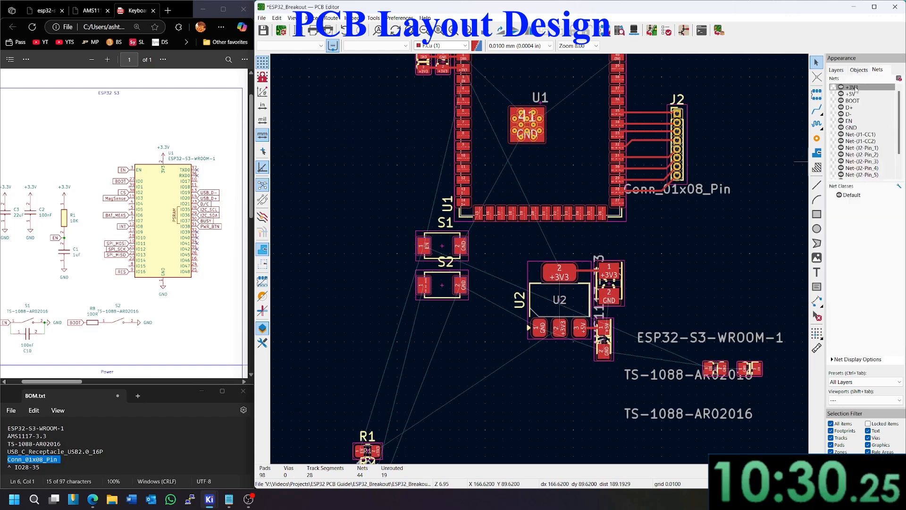
{"action": "mouse_move", "coordinate": [745, 231]}
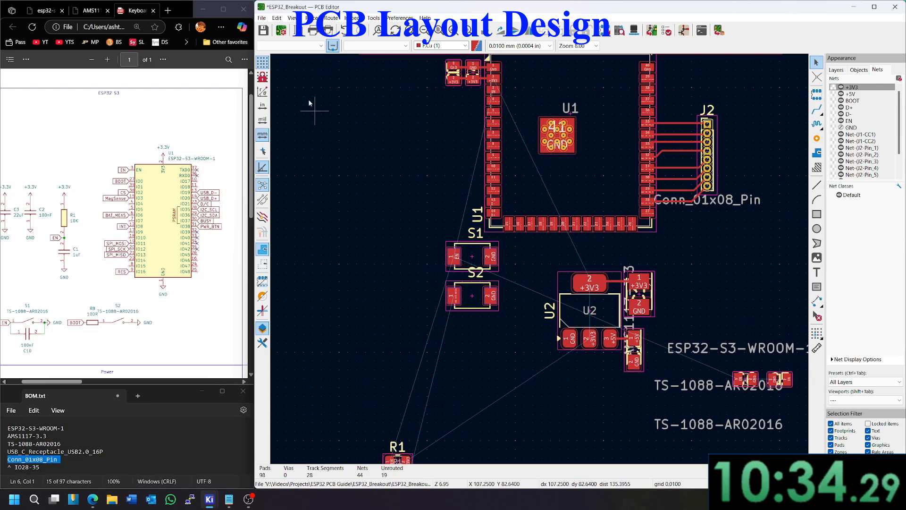
{"action": "mouse_move", "coordinate": [468, 270]}
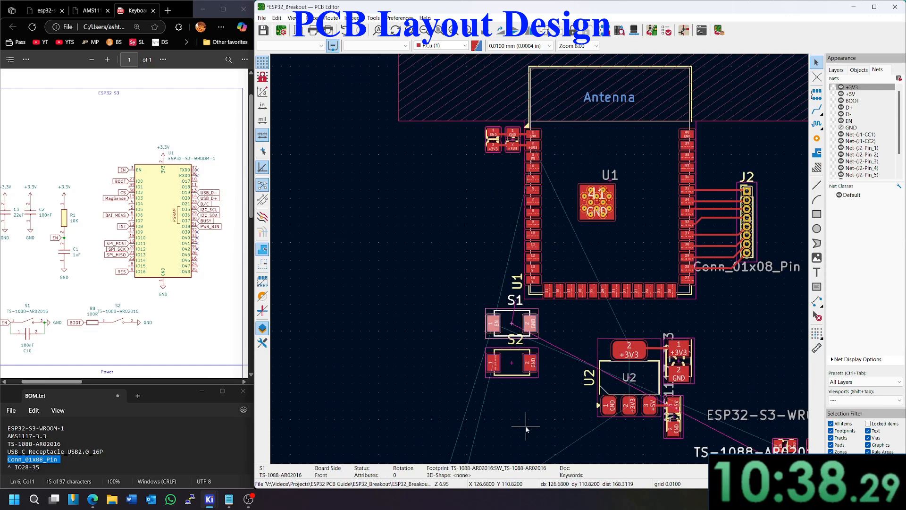
Step: Position S1 and upright R1 by U1's EN pin and start a +3V3 track at R1
{"action": "left_click_drag", "start_coordinate": [511, 324], "coordinate": [474, 271]}
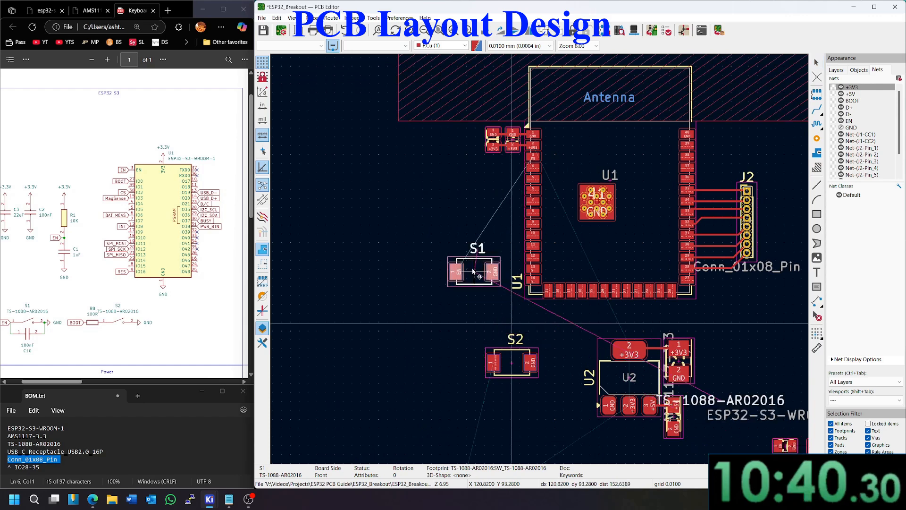
{"action": "left_click_drag", "start_coordinate": [472, 272], "coordinate": [512, 323]}
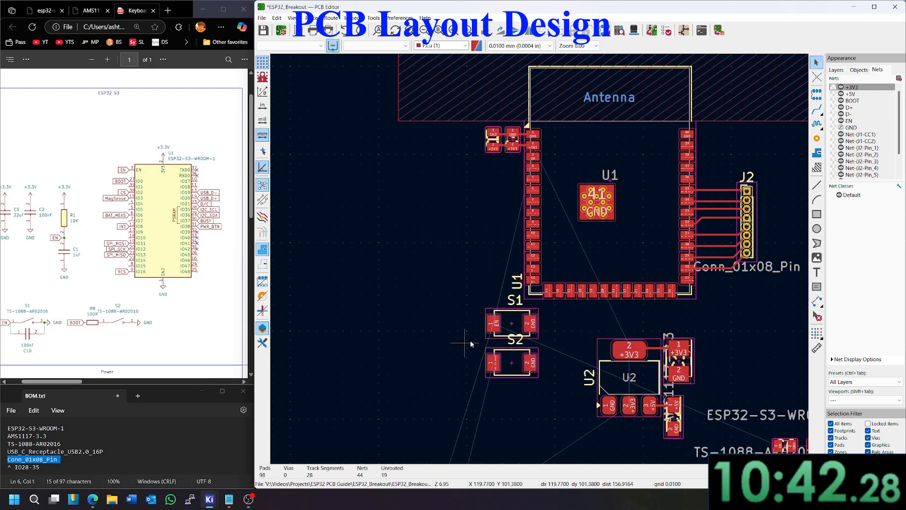
{"action": "left_click_drag", "start_coordinate": [512, 326], "coordinate": [495, 190]}
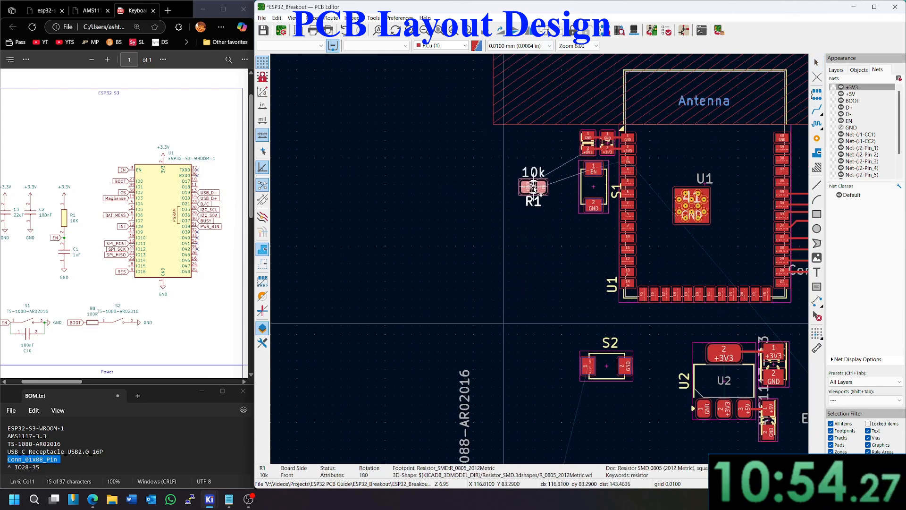
{"action": "key", "text": "r"}
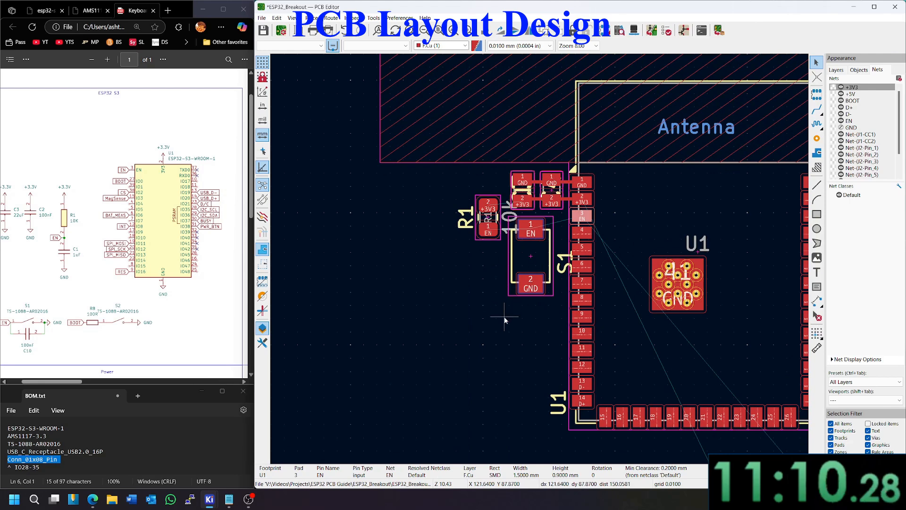
{"action": "left_click_drag", "start_coordinate": [529, 254], "coordinate": [388, 332]}
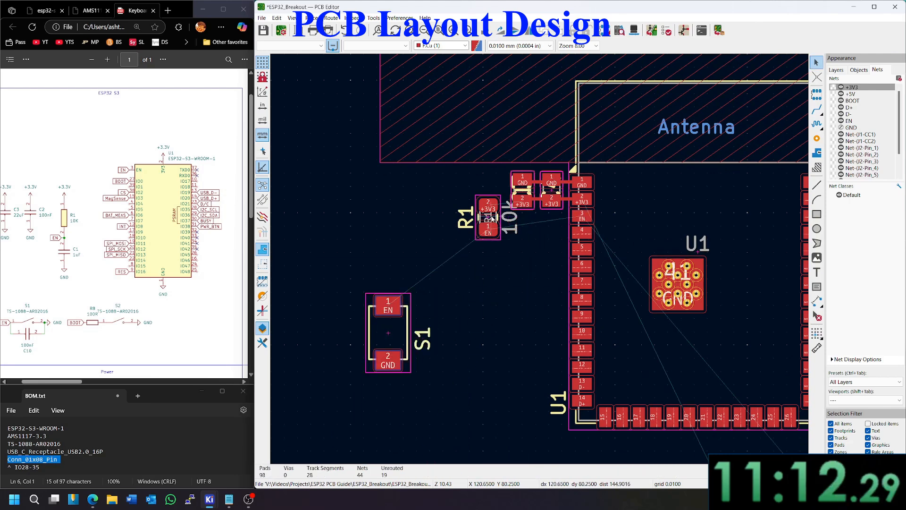
{"action": "left_click", "coordinate": [487, 217]}
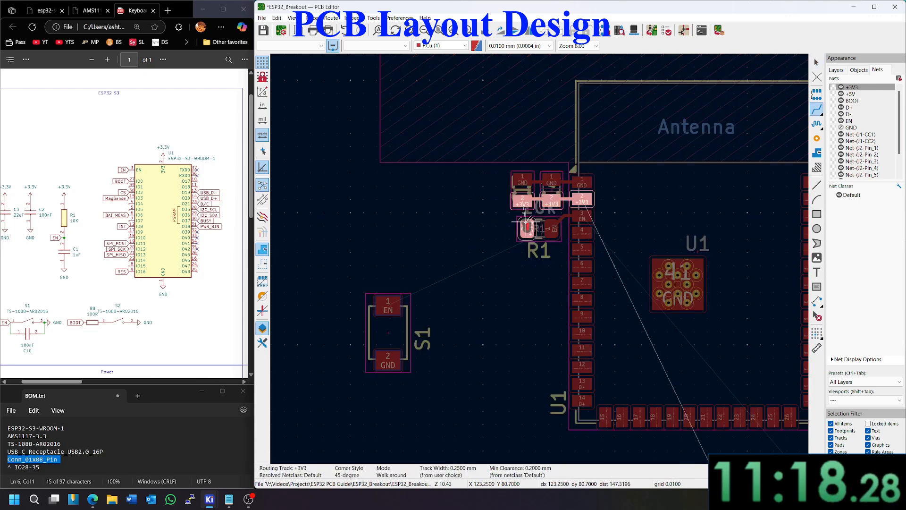
{"action": "scroll", "scroll_direction": "down", "scroll_amount": 3}
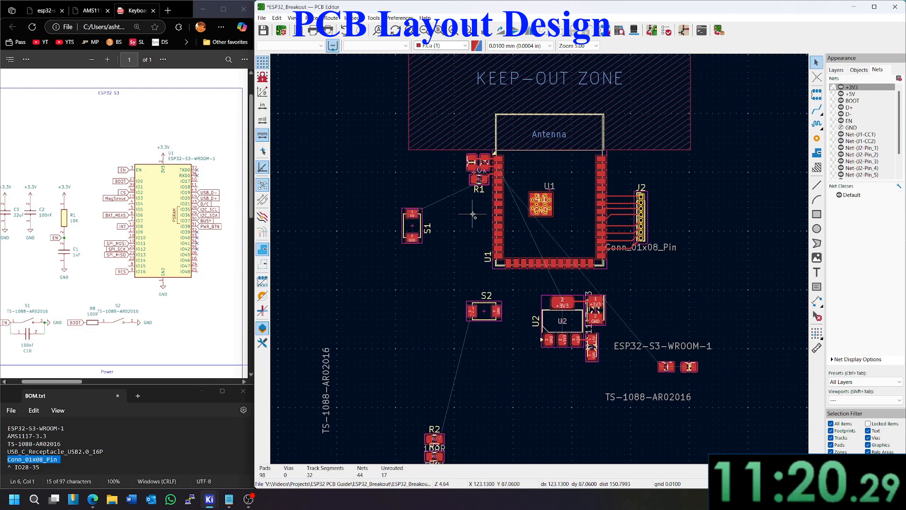
{"action": "mouse_move", "coordinate": [480, 345]}
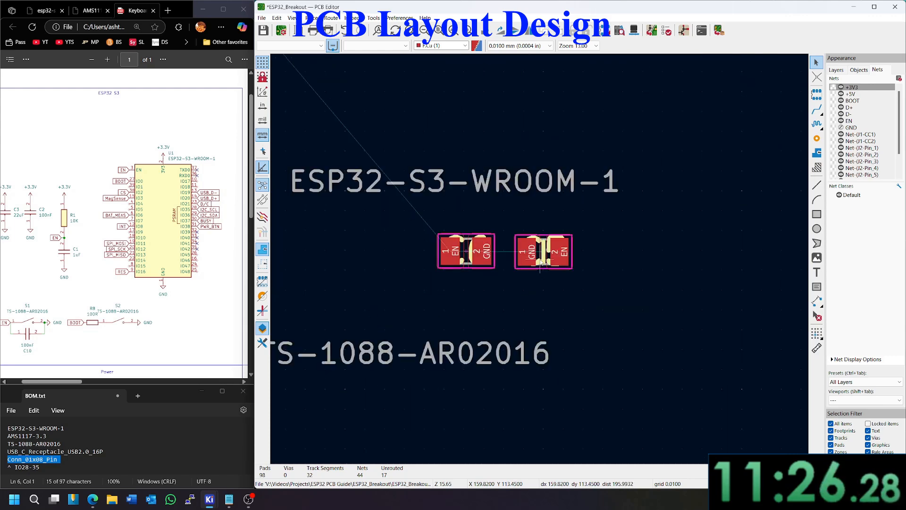
Step: Move S1 beneath R1 and C5 and route the EN track down to S1
{"action": "scroll", "scroll_direction": "down", "scroll_amount": 3}
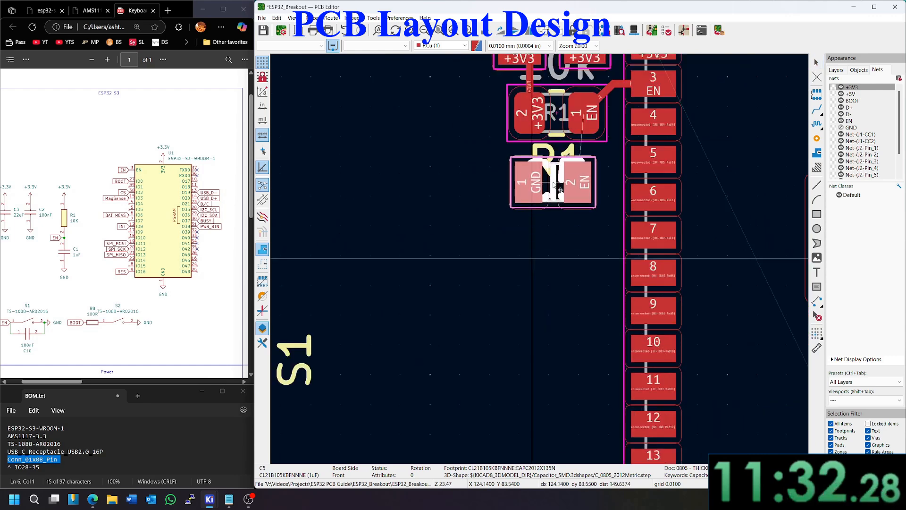
{"action": "scroll", "scroll_direction": "down", "scroll_amount": 3}
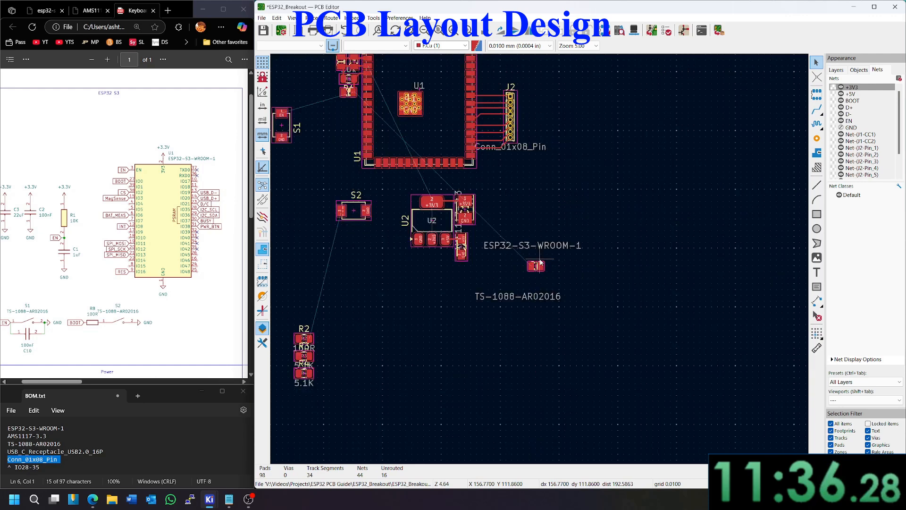
{"action": "left_click_drag", "start_coordinate": [531, 266], "coordinate": [395, 289]}
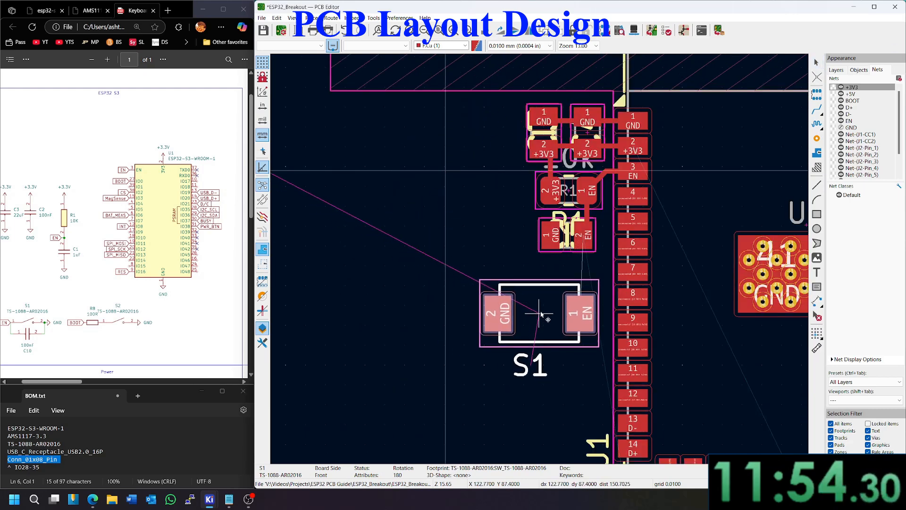
{"action": "left_click_drag", "start_coordinate": [542, 315], "coordinate": [542, 303]}
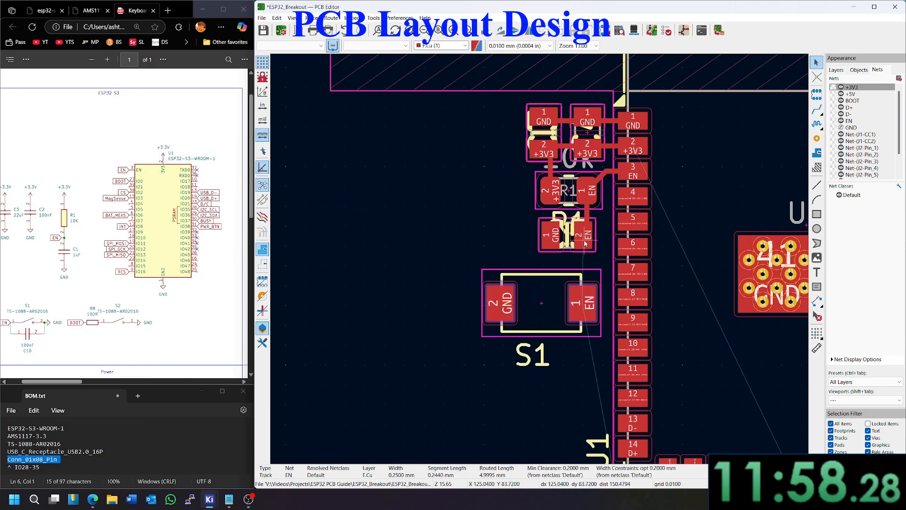
{"action": "left_click", "coordinate": [566, 234]}
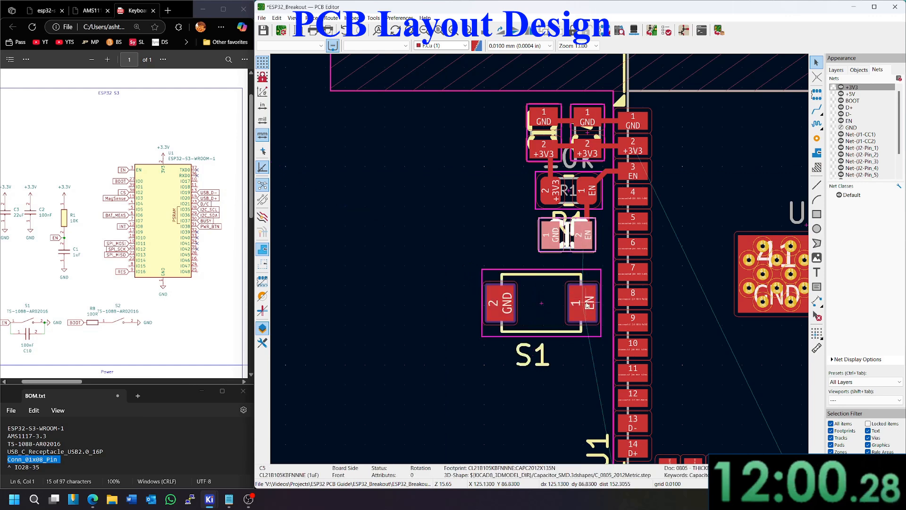
{"action": "scroll", "scroll_direction": "down", "scroll_amount": 3}
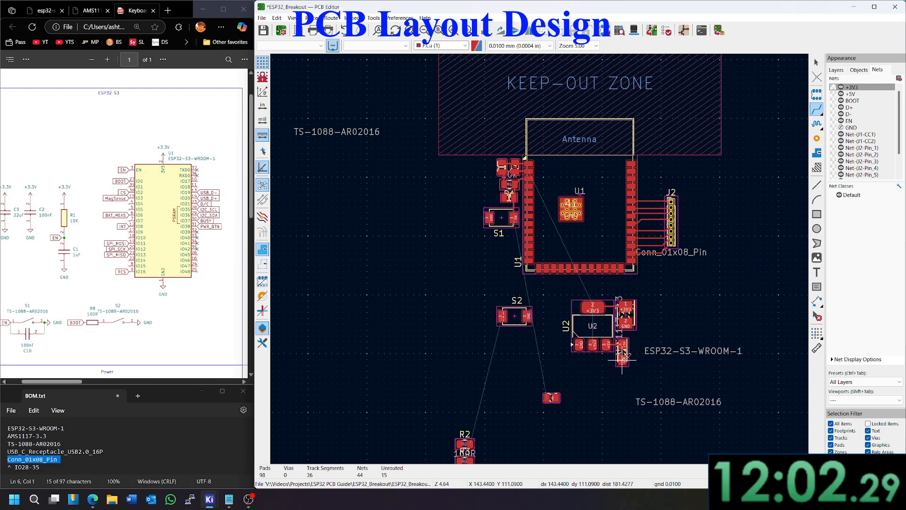
{"action": "right_click", "coordinate": [517, 256]}
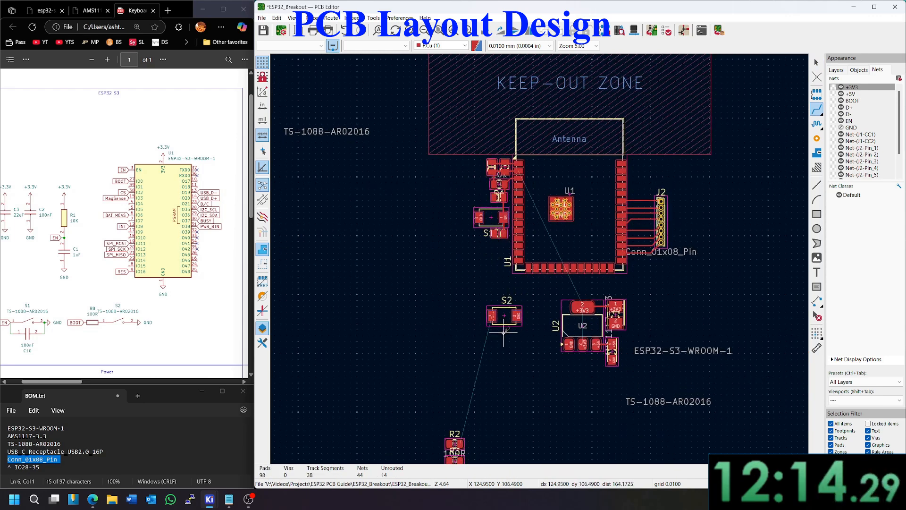
Step: Place button S2 next to S1 and rotate the 100R resistor R2 beside it
{"action": "left_click", "coordinate": [503, 316]}
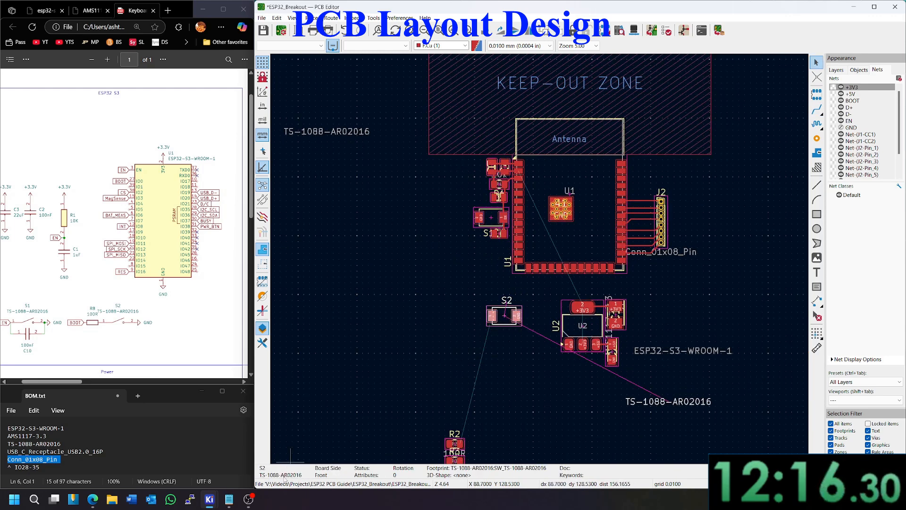
{"action": "left_click_drag", "start_coordinate": [504, 315], "coordinate": [487, 266]}
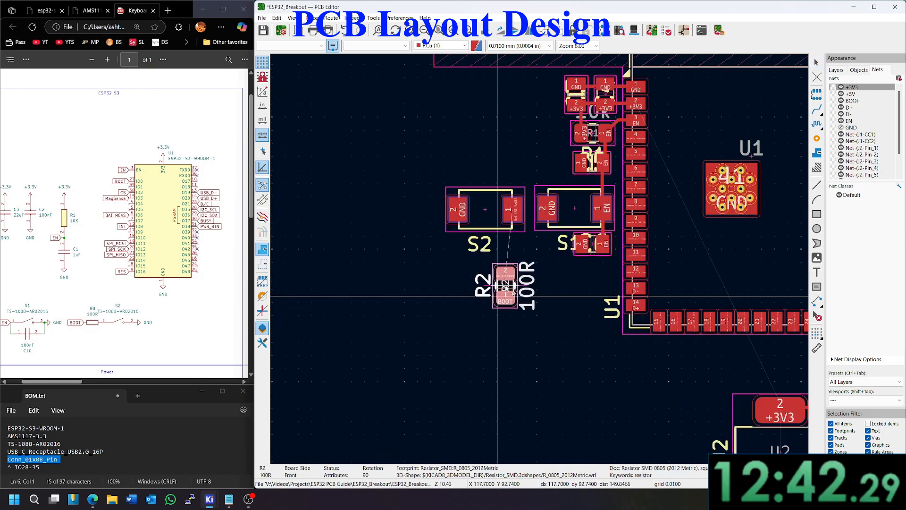
{"action": "key", "text": "r"}
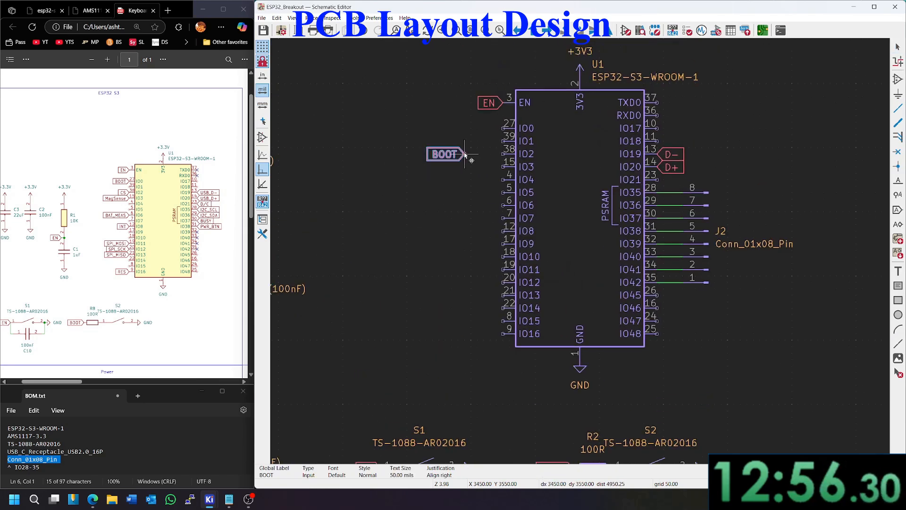
Step: Attach the BOOT label to IO0 in the schematic and update the board with it
{"action": "left_click_drag", "start_coordinate": [444, 154], "coordinate": [483, 127]}
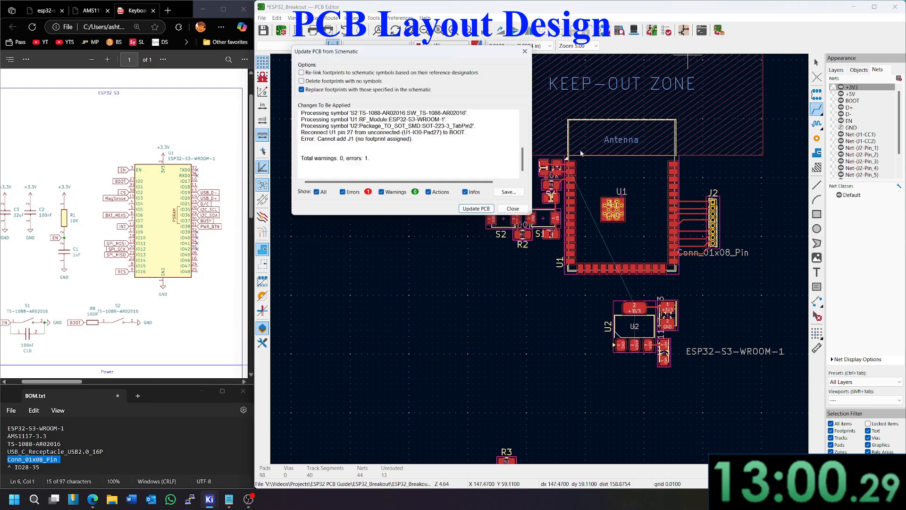
{"action": "left_click", "coordinate": [476, 207]}
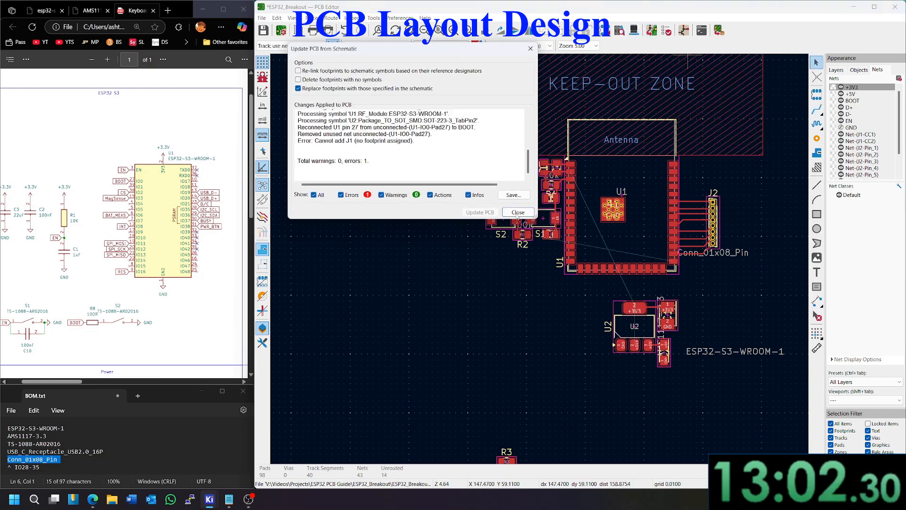
{"action": "left_click", "coordinate": [517, 212]}
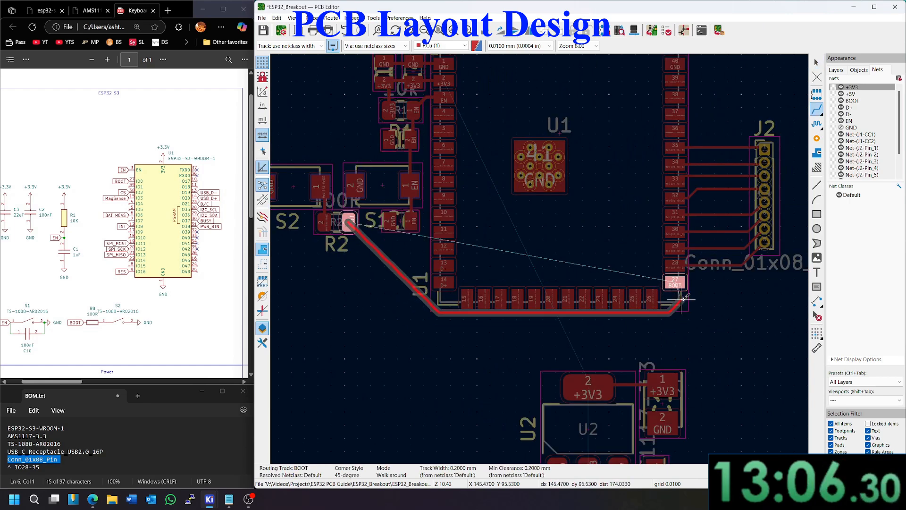
{"action": "scroll", "scroll_direction": "down", "scroll_amount": 3}
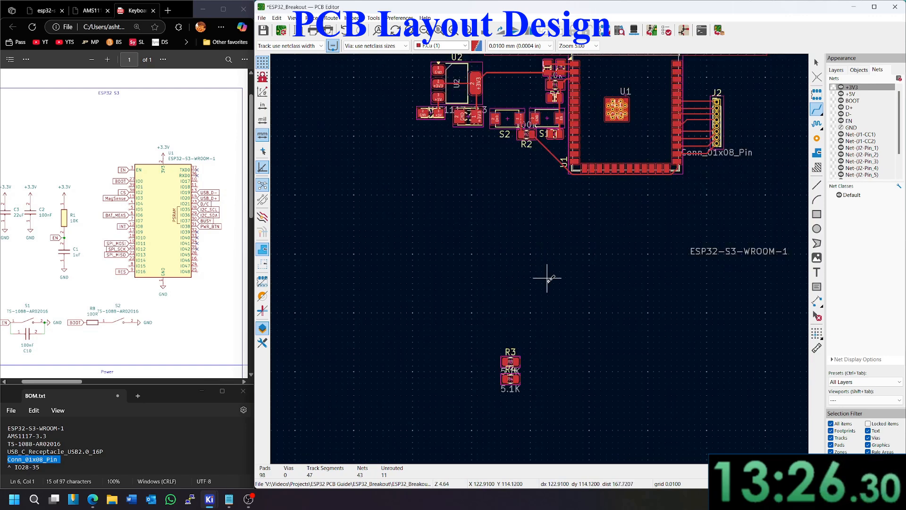
Step: Assign J1 the USB_C_Receptacle_GCT_USB4105-xx-A_16P footprint found by searching 'usbC'
{"action": "left_click_drag", "start_coordinate": [509, 370], "coordinate": [471, 202]}
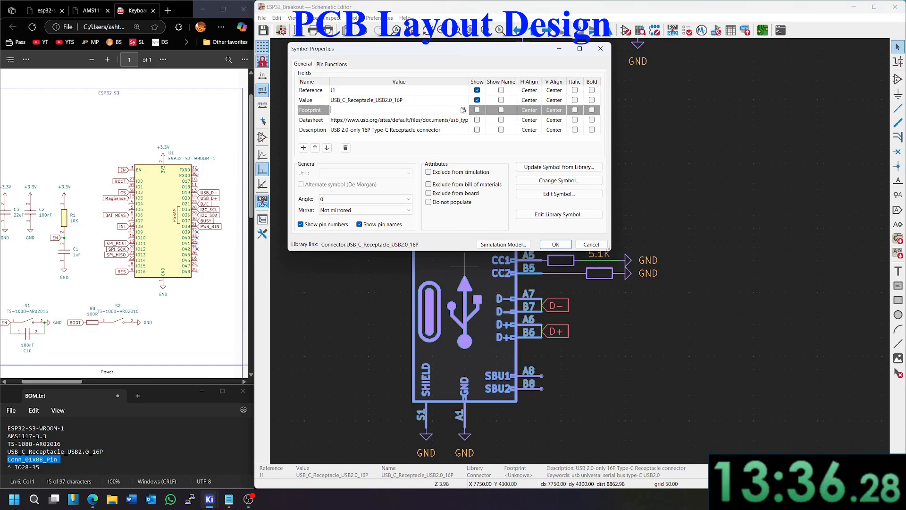
{"action": "left_click", "coordinate": [463, 109]}
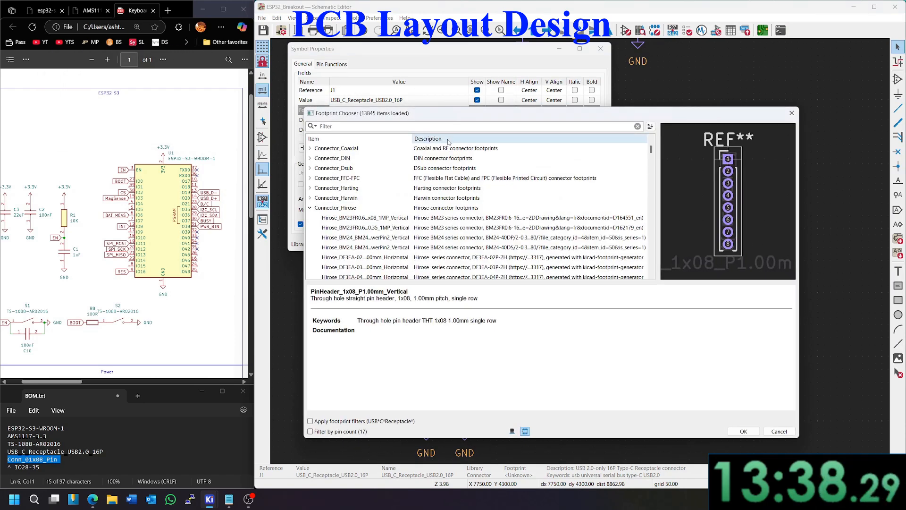
{"action": "type", "text": "usbC"}
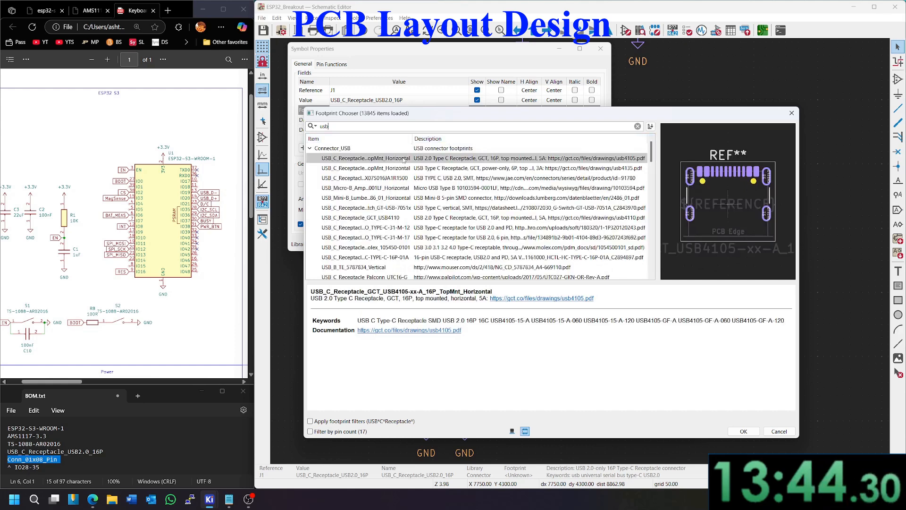
{"action": "left_click", "coordinate": [744, 431]}
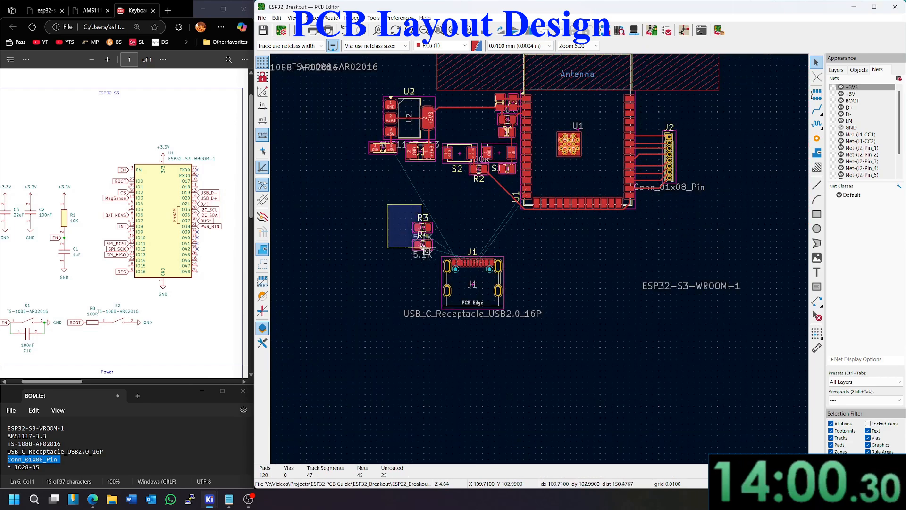
Step: Move USB-C connector J1 below the switches and resistor R4 beside it
{"action": "left_click_drag", "start_coordinate": [424, 231], "coordinate": [317, 272]}
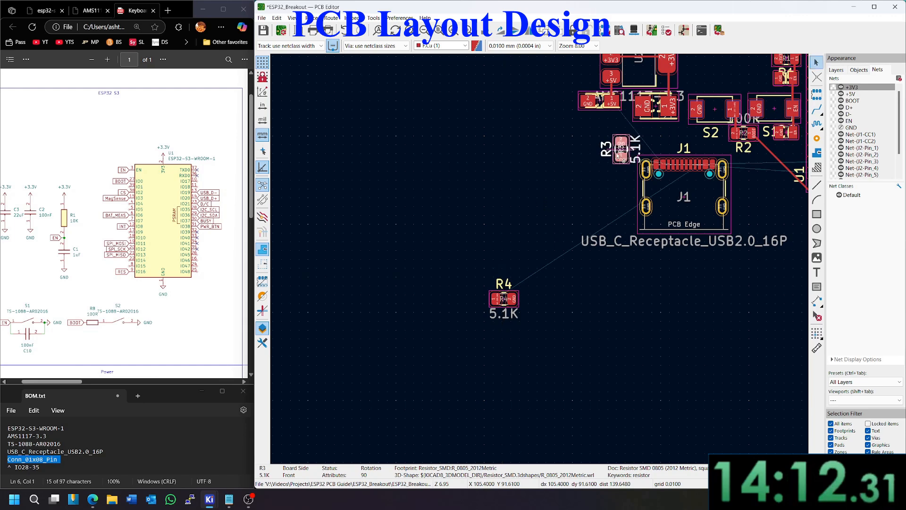
{"action": "left_click_drag", "start_coordinate": [503, 299], "coordinate": [569, 150]}
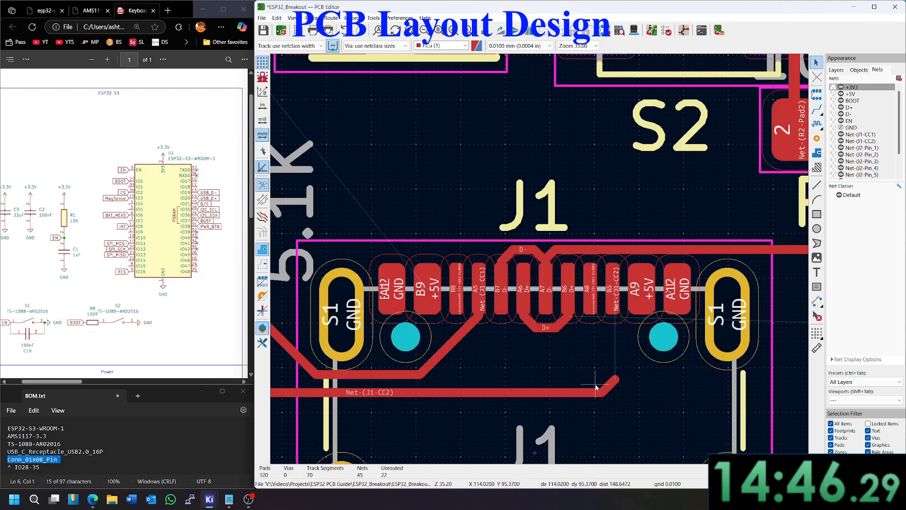
Step: Route the BOOT net from R2 to the U1 pin with the Route Tracks tool
{"action": "scroll", "scroll_direction": "down", "scroll_amount": 3}
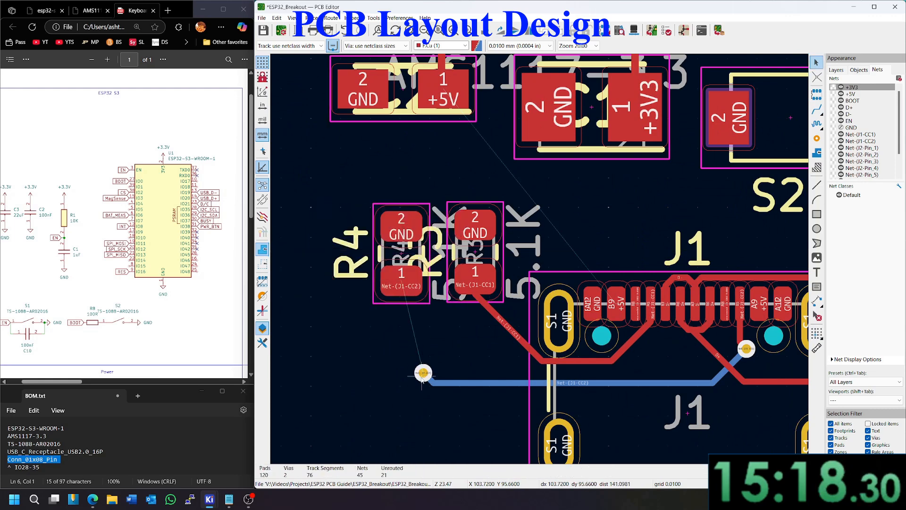
{"action": "scroll", "scroll_direction": "down", "scroll_amount": 3}
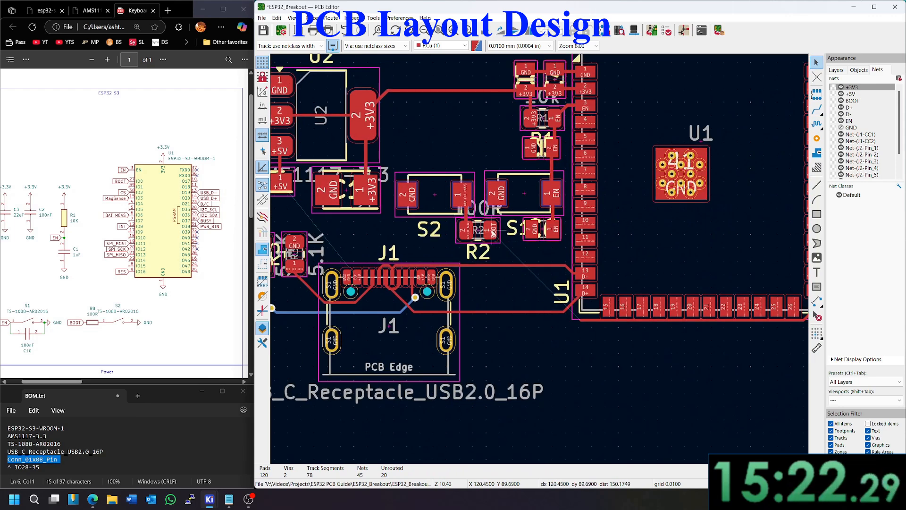
{"action": "left_click", "coordinate": [489, 228]}
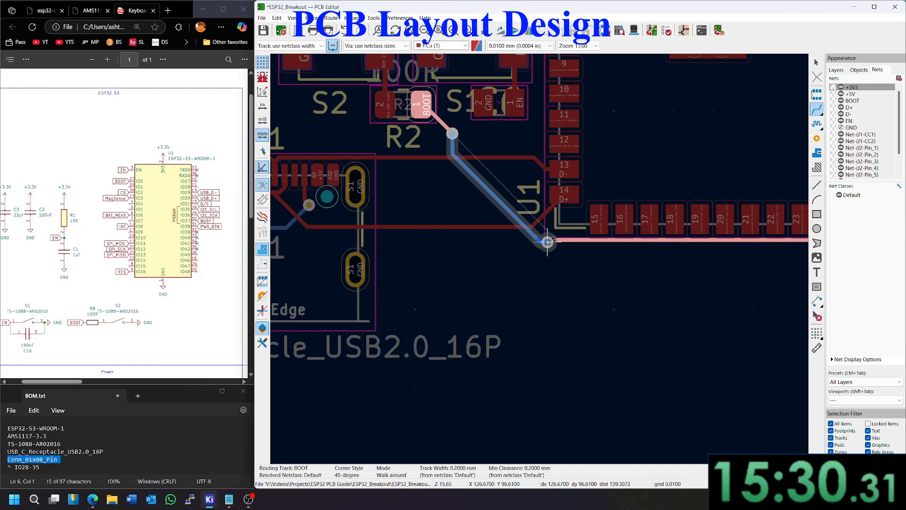
{"action": "left_click", "coordinate": [547, 240]}
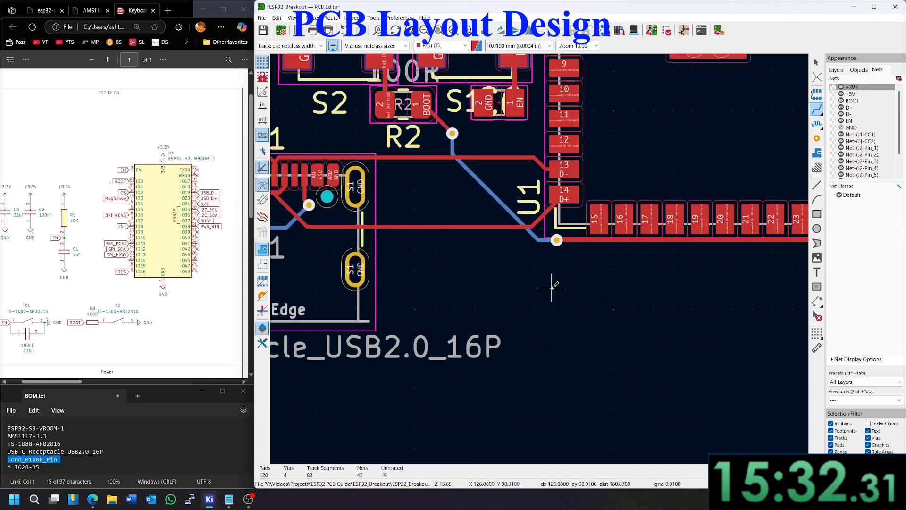
{"action": "scroll", "scroll_direction": "down", "scroll_amount": 3}
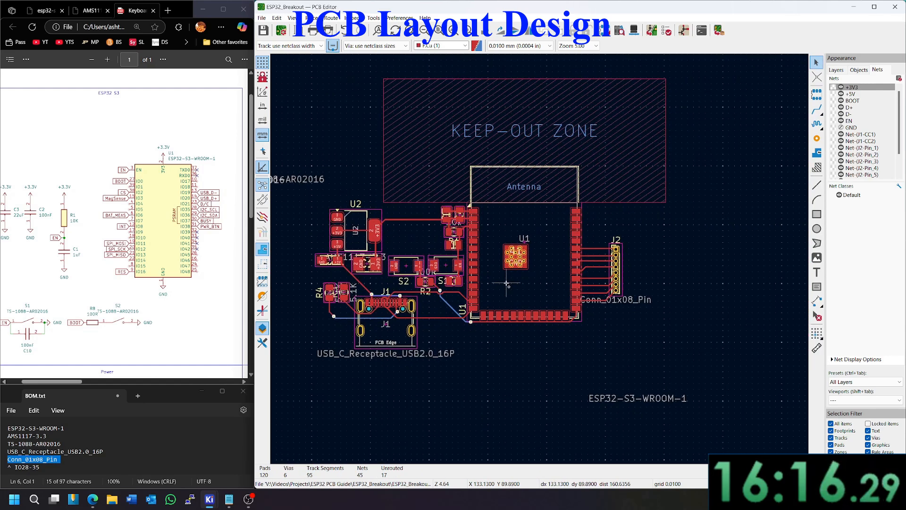
{"action": "mouse_move", "coordinate": [635, 139]}
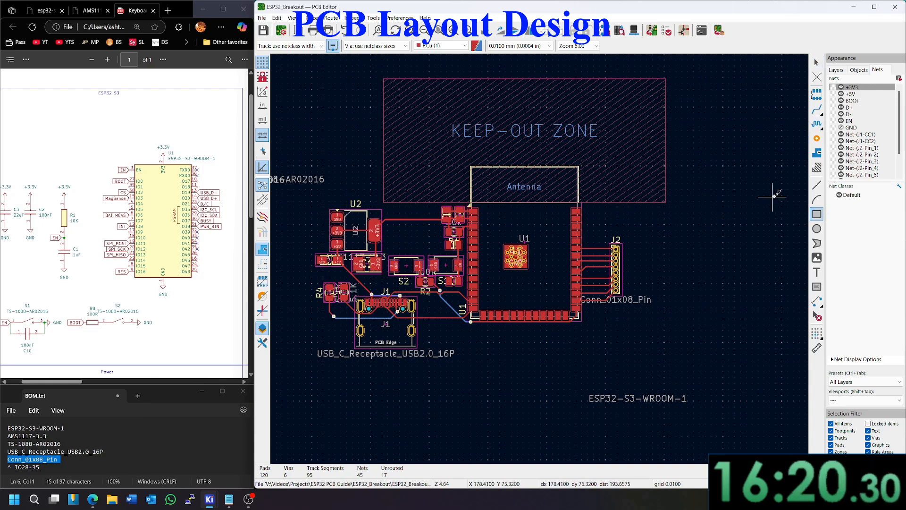
Step: Draw the 55 by 30 mm Edge.Cuts rectangle from corner to opposite corner
{"action": "left_click", "coordinate": [835, 69]}
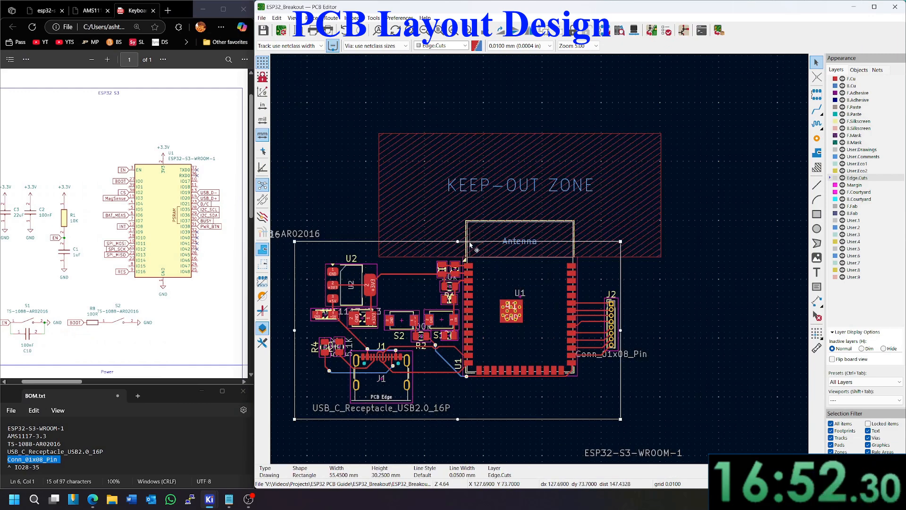
{"action": "left_click", "coordinate": [465, 266]}
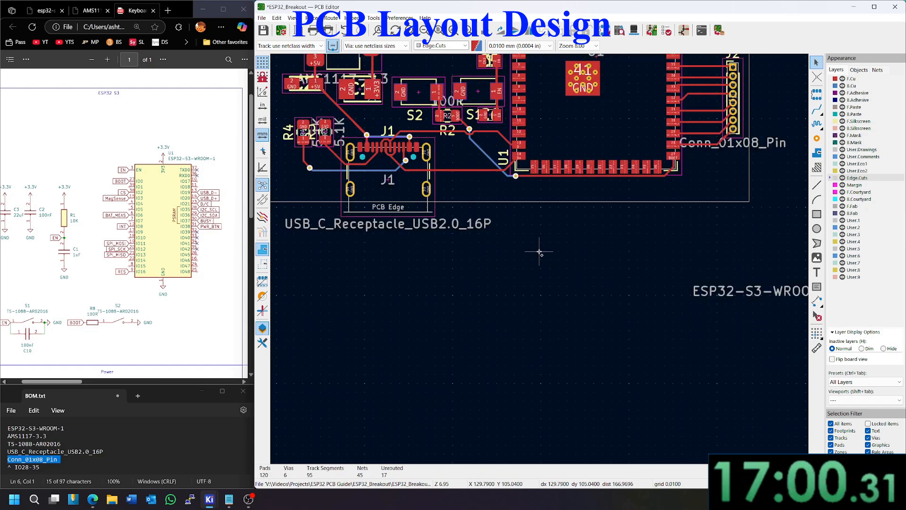
{"action": "scroll", "scroll_direction": "down", "scroll_amount": 3}
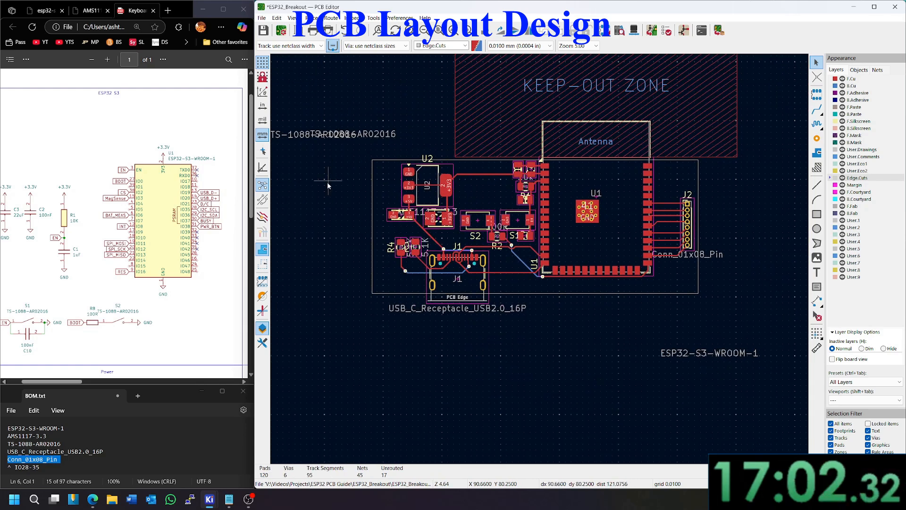
{"action": "mouse_move", "coordinate": [816, 151]}
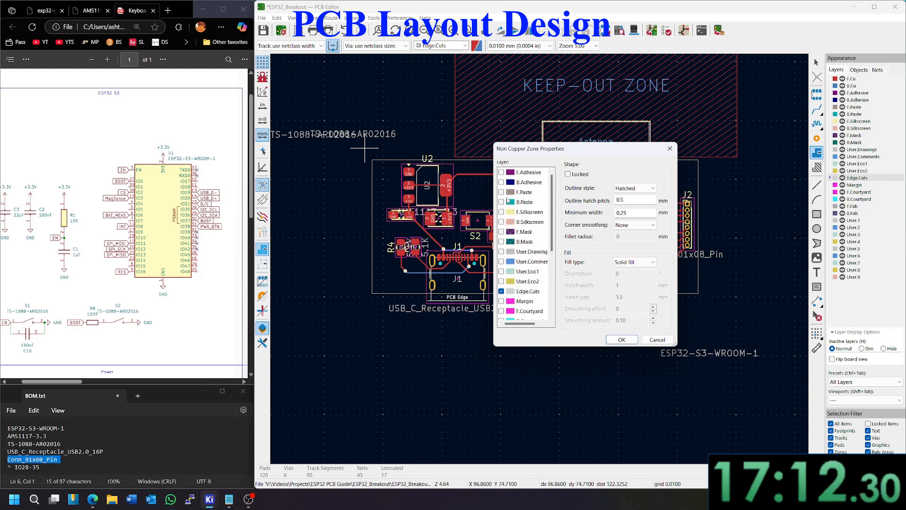
Step: Confirm the GND zone on F.Cu and B.Cu and draw its outline around the board
{"action": "scroll", "scroll_direction": "down", "scroll_amount": 3}
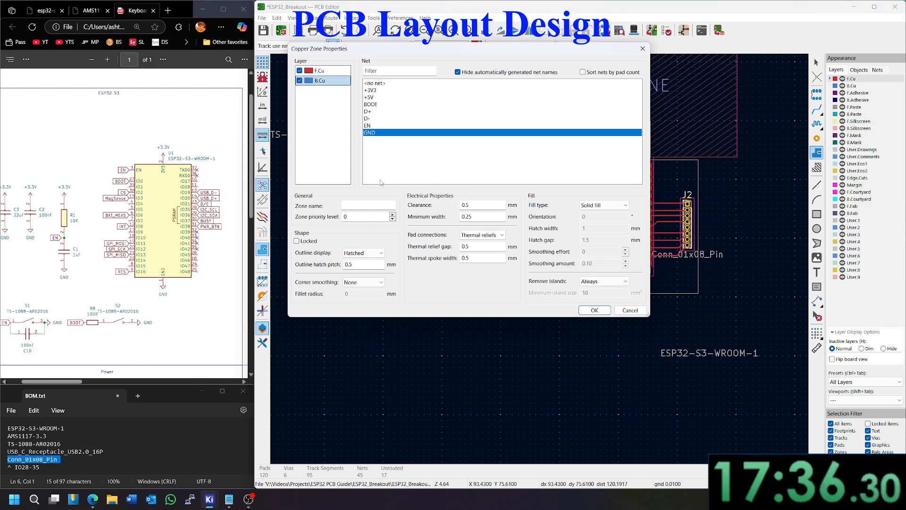
{"action": "left_click", "coordinate": [594, 310]}
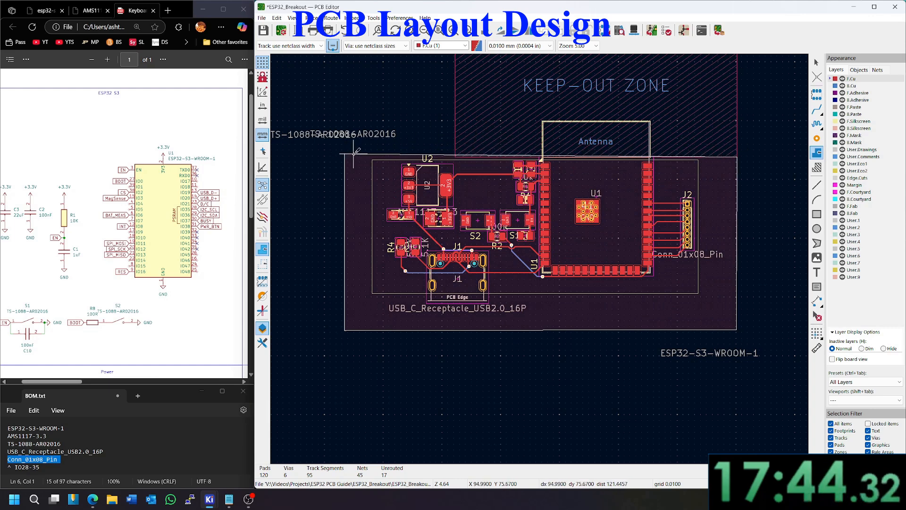
{"action": "left_click", "coordinate": [376, 300]}
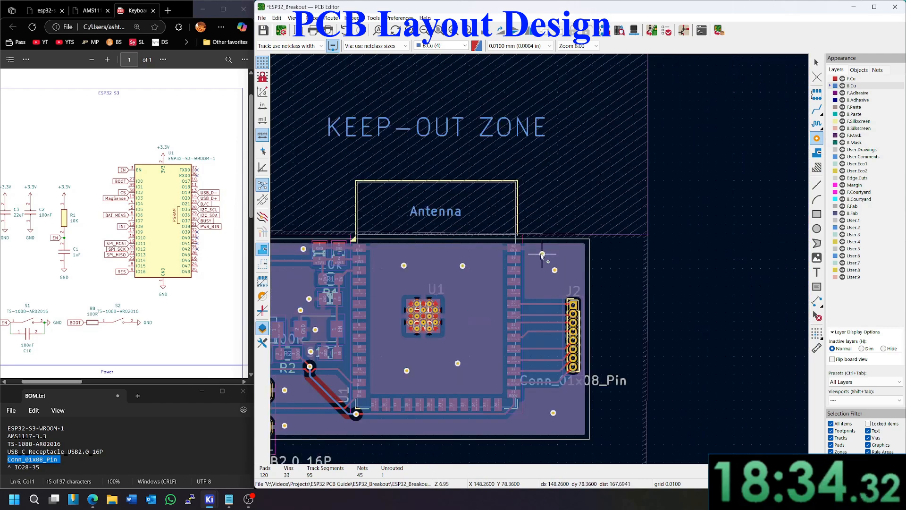
Step: Zoom the view while inspecting the filled GND pour and stitching vias
{"action": "scroll", "scroll_direction": "down", "scroll_amount": 3}
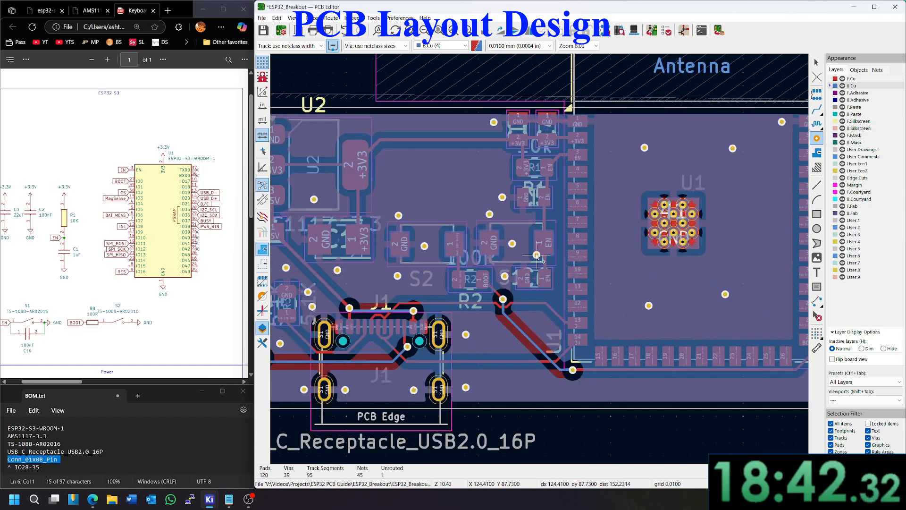
{"action": "scroll", "scroll_direction": "down", "scroll_amount": 3}
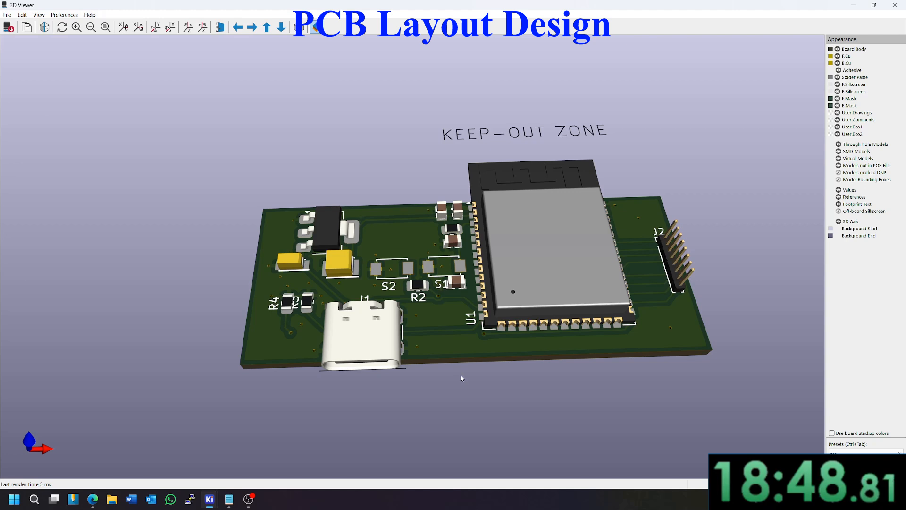
{"action": "mouse_move", "coordinate": [266, 475]}
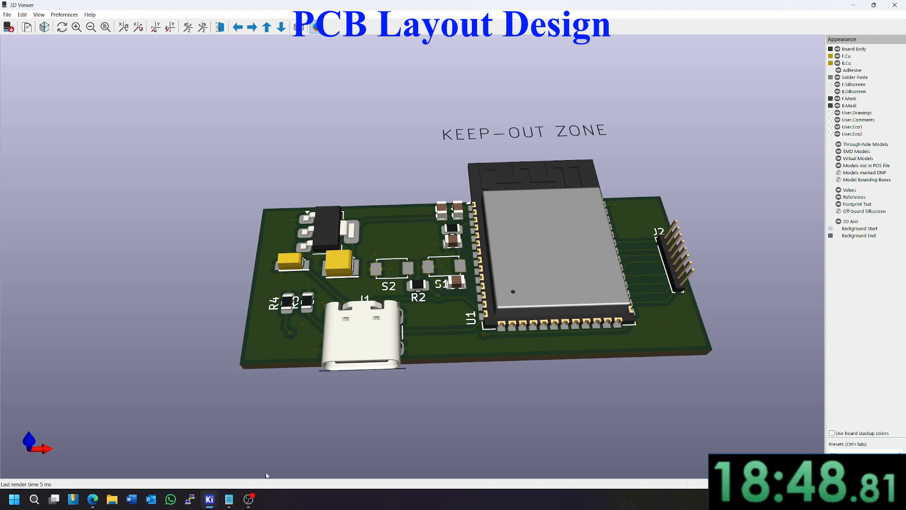